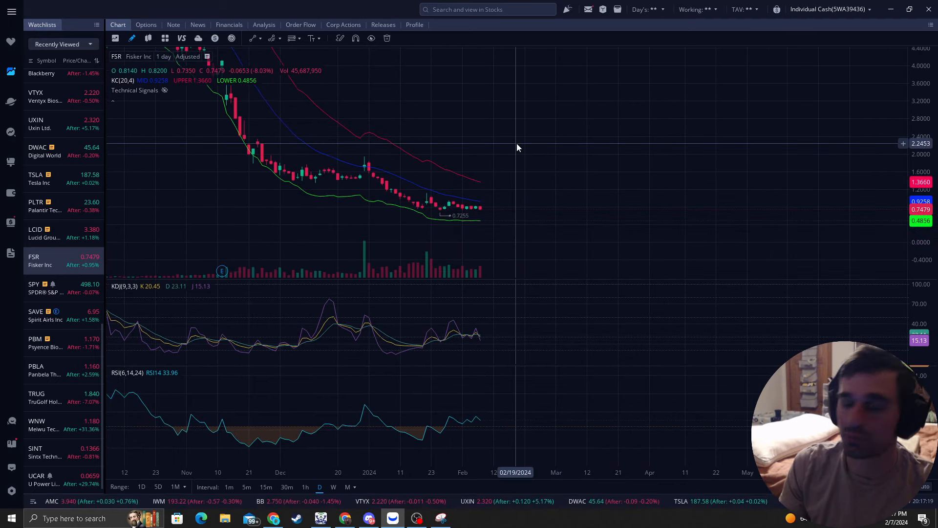
mouse_move(509, 147)
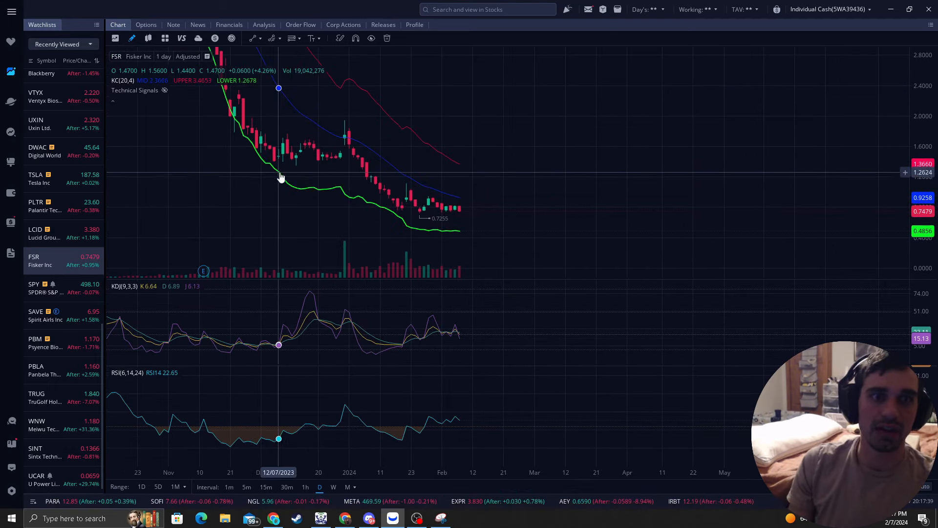
mouse_move(362, 151)
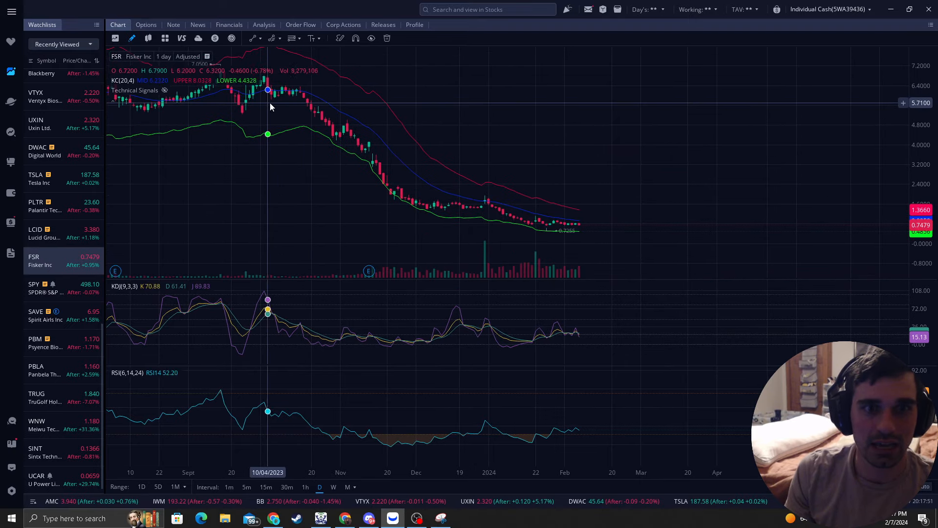
mouse_move(429, 118)
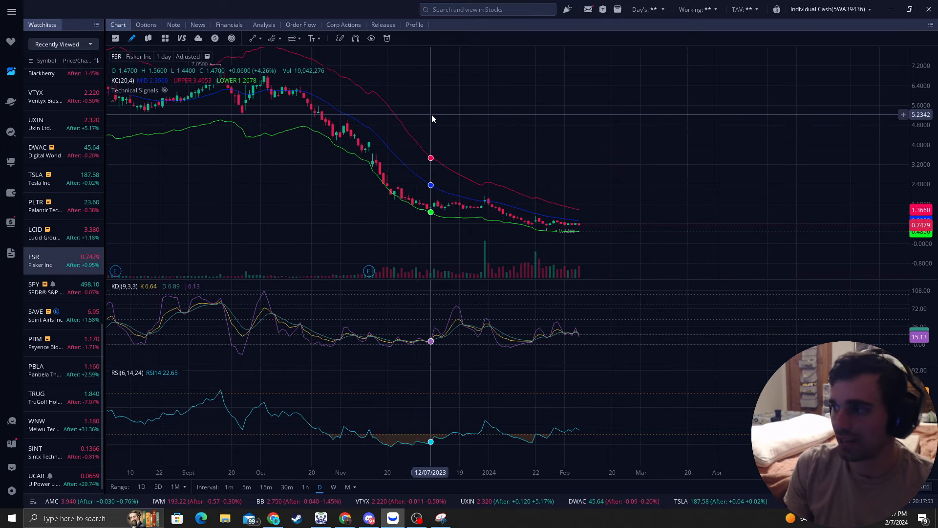
mouse_move(492, 200)
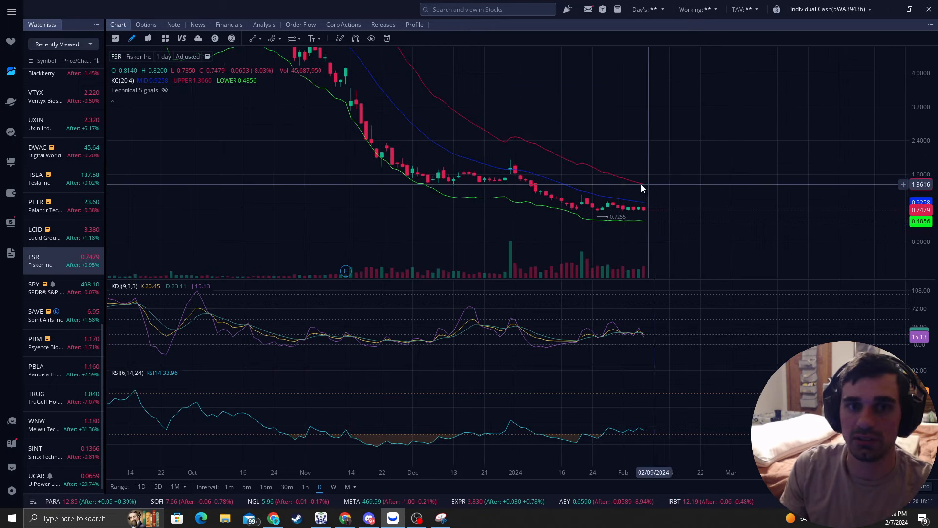
mouse_move(350, 165)
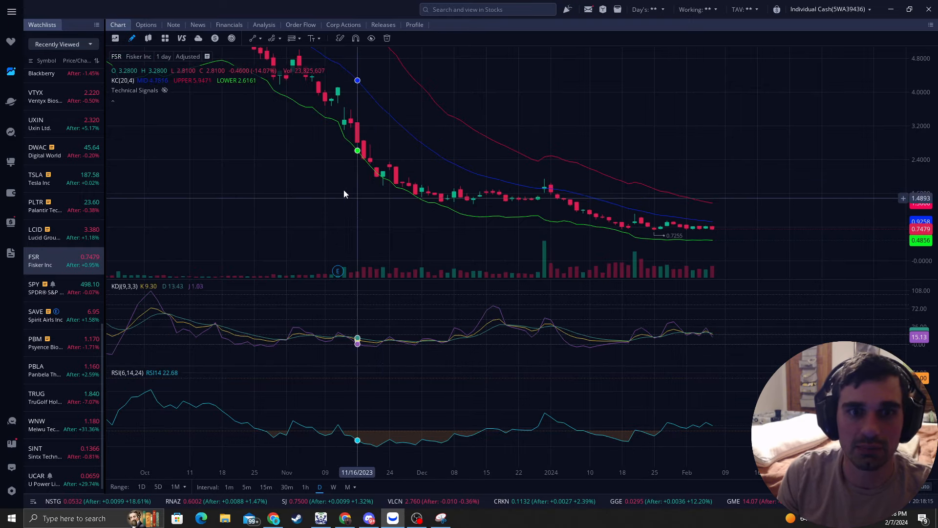
mouse_move(376, 170)
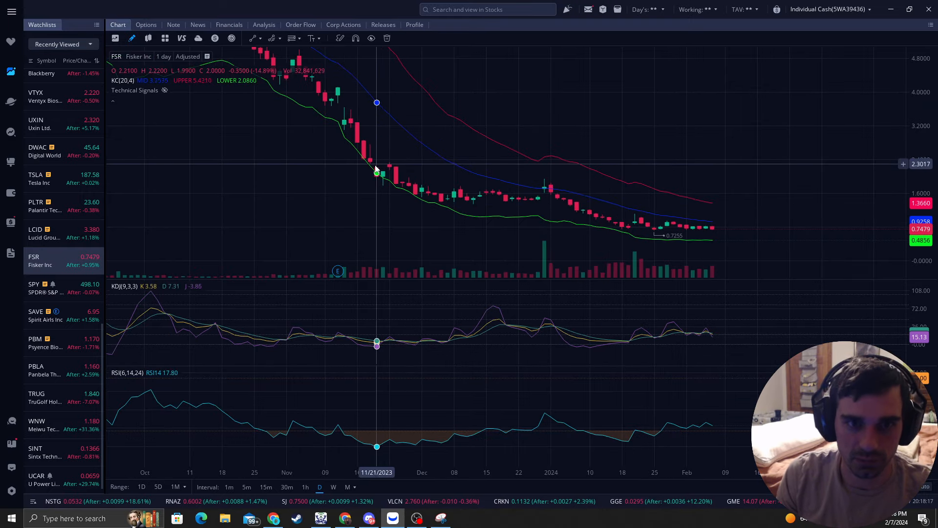
mouse_move(388, 181)
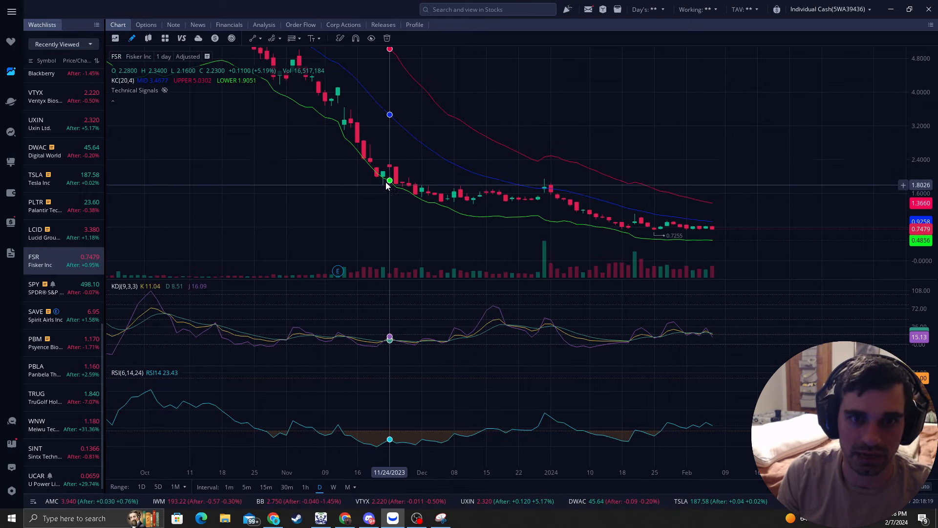
mouse_move(383, 182)
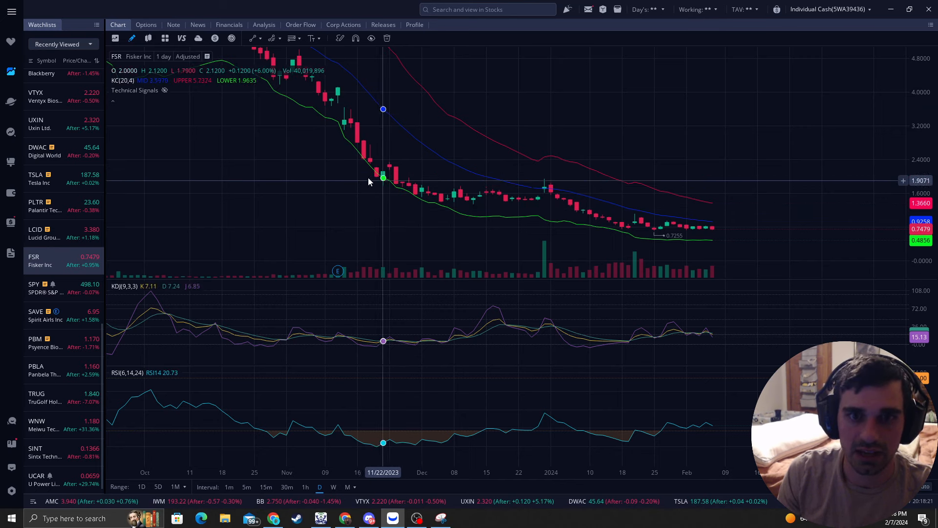
mouse_move(383, 184)
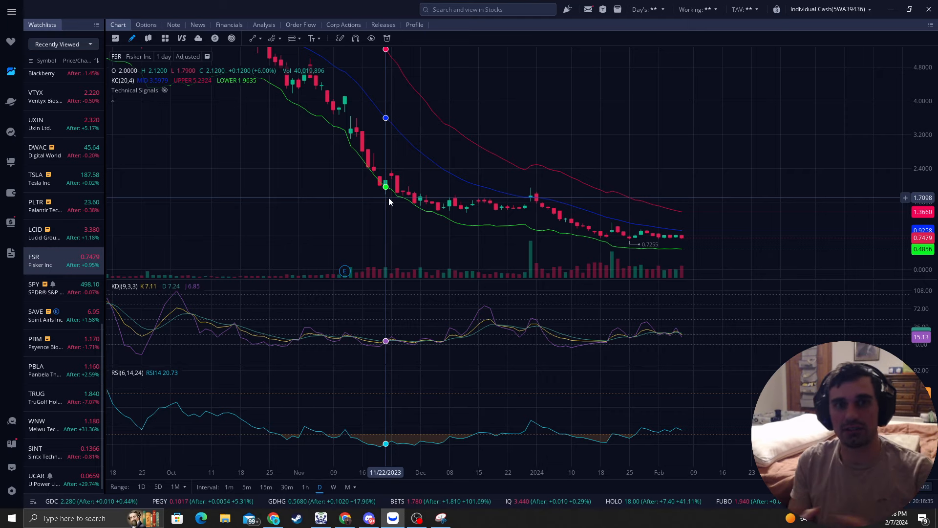
mouse_move(487, 141)
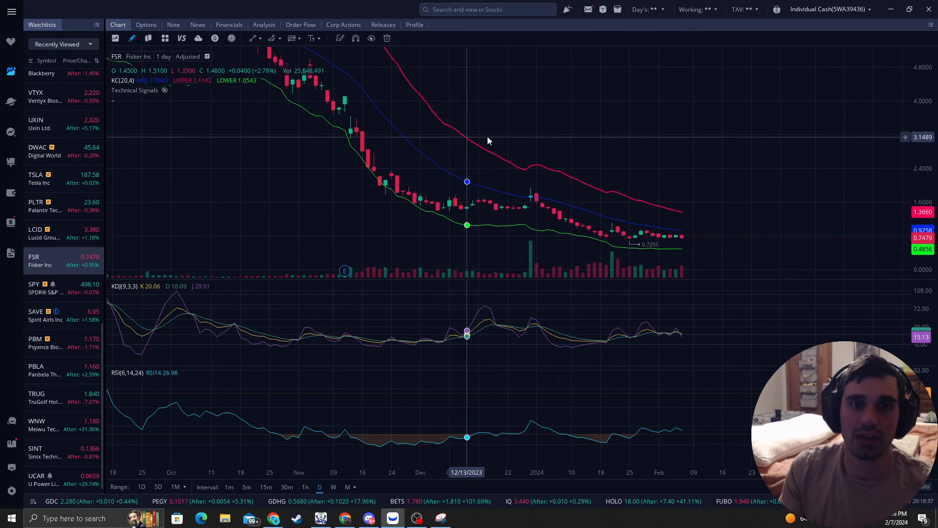
mouse_move(626, 103)
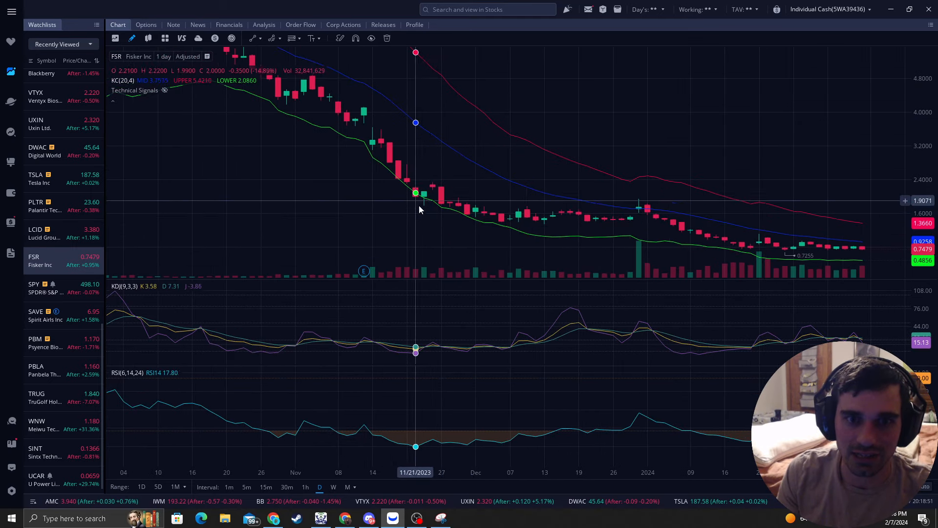
mouse_move(407, 194)
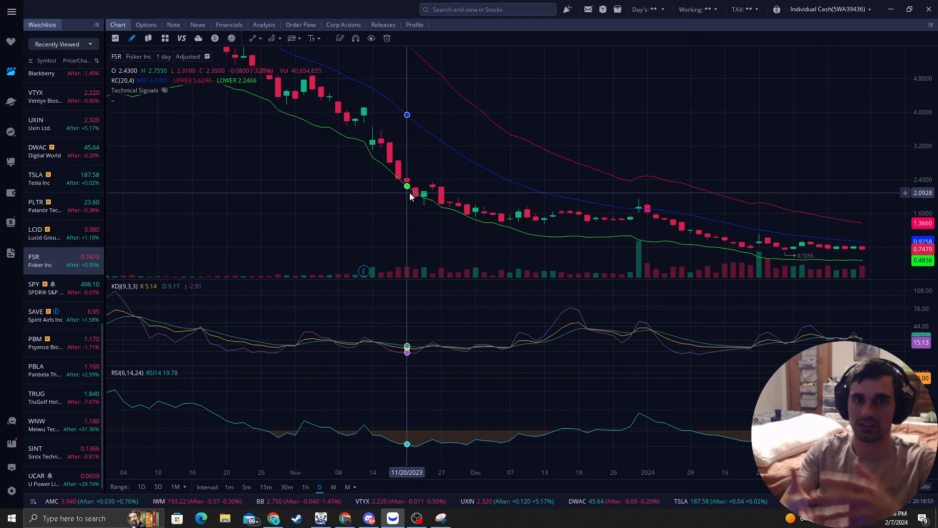
mouse_move(423, 197)
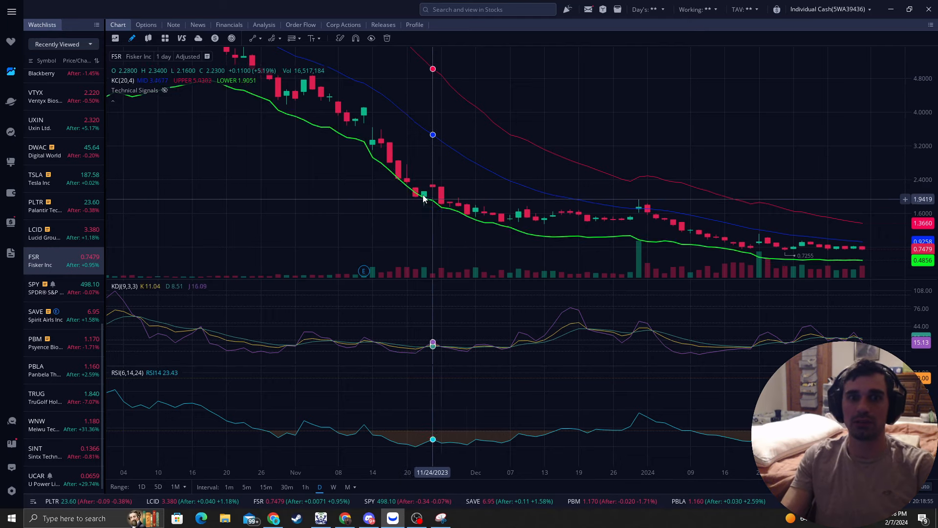
mouse_move(424, 197)
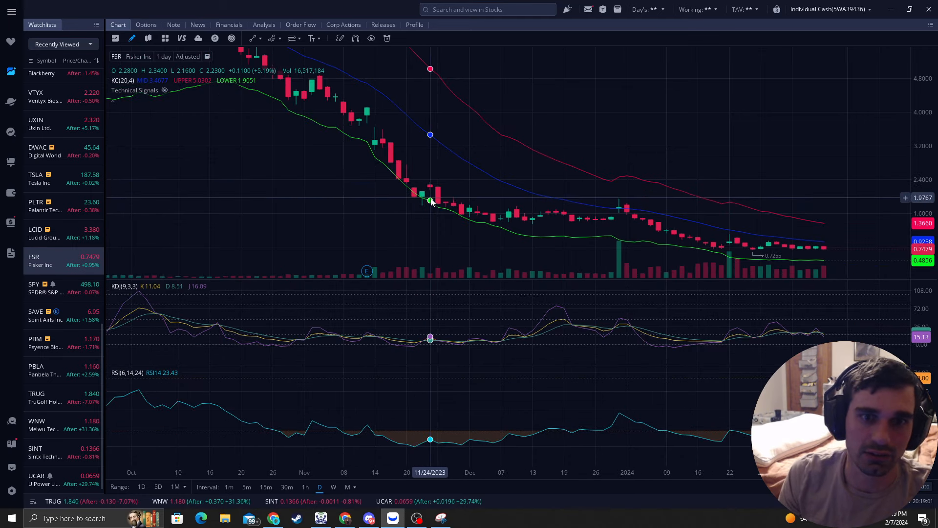
mouse_move(437, 168)
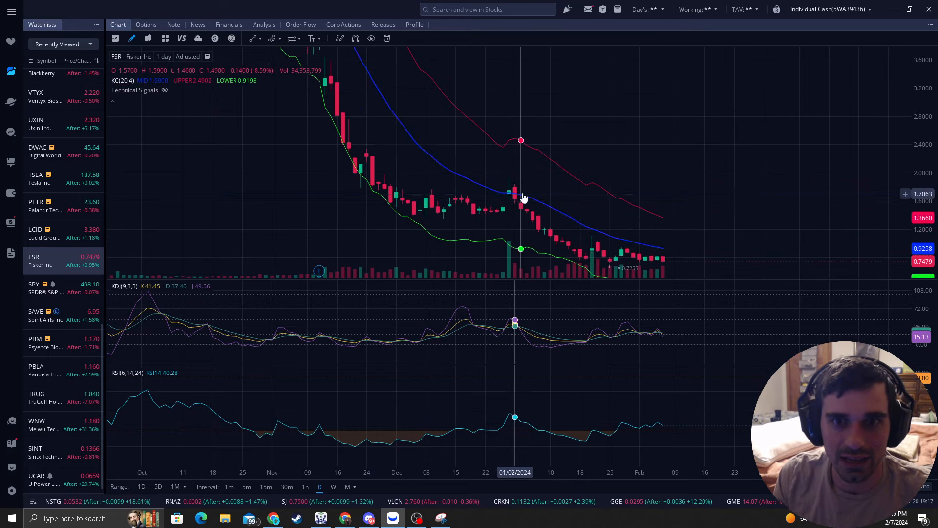
mouse_move(306, 141)
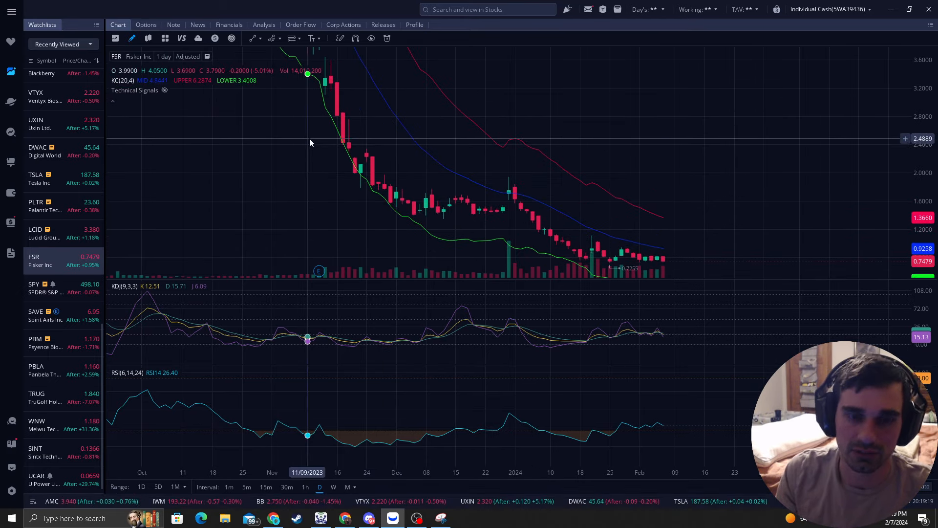
mouse_move(355, 179)
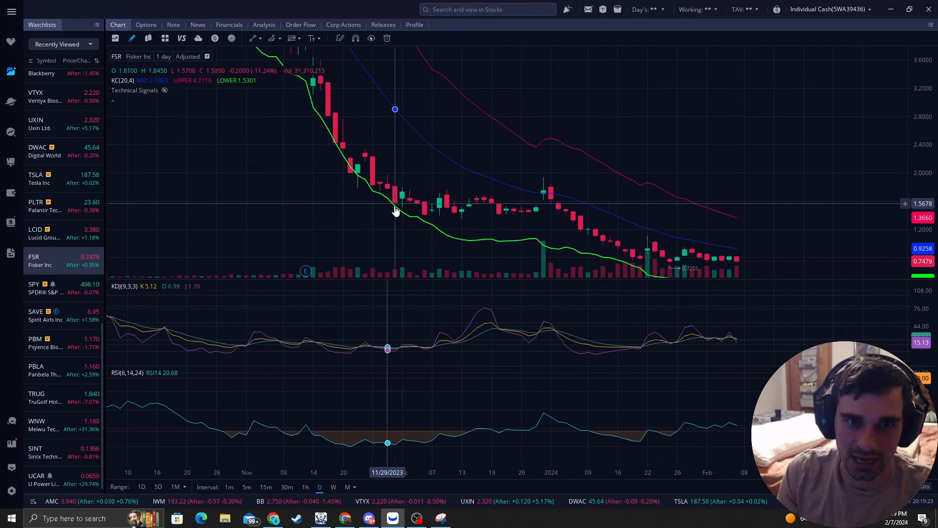
mouse_move(528, 193)
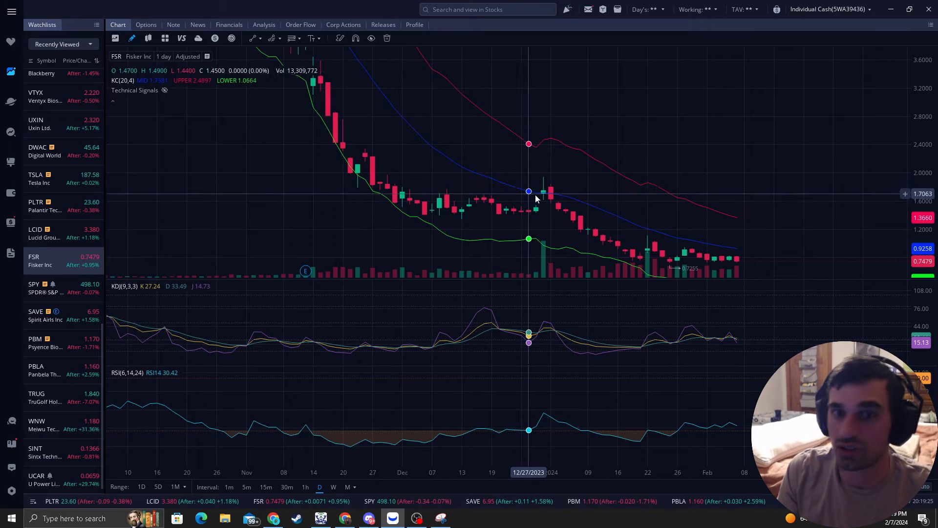
mouse_move(544, 192)
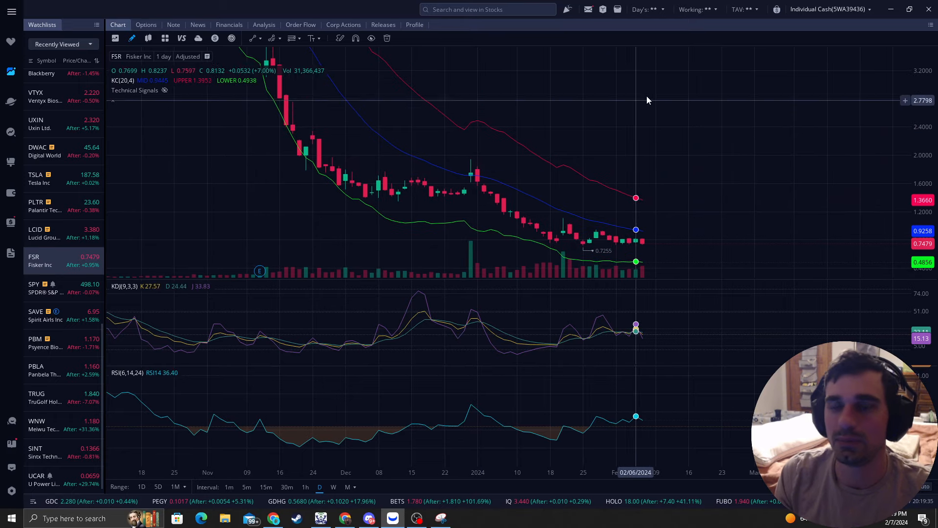
mouse_move(479, 163)
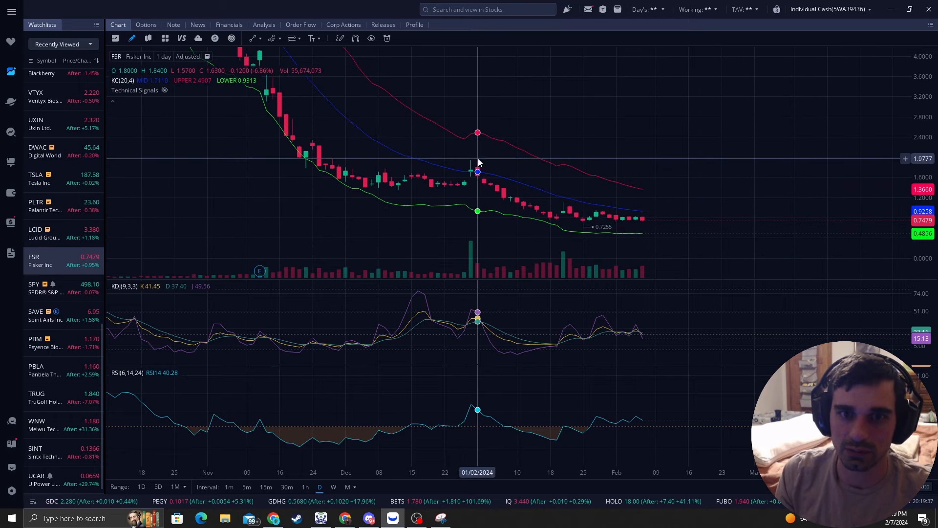
mouse_move(483, 171)
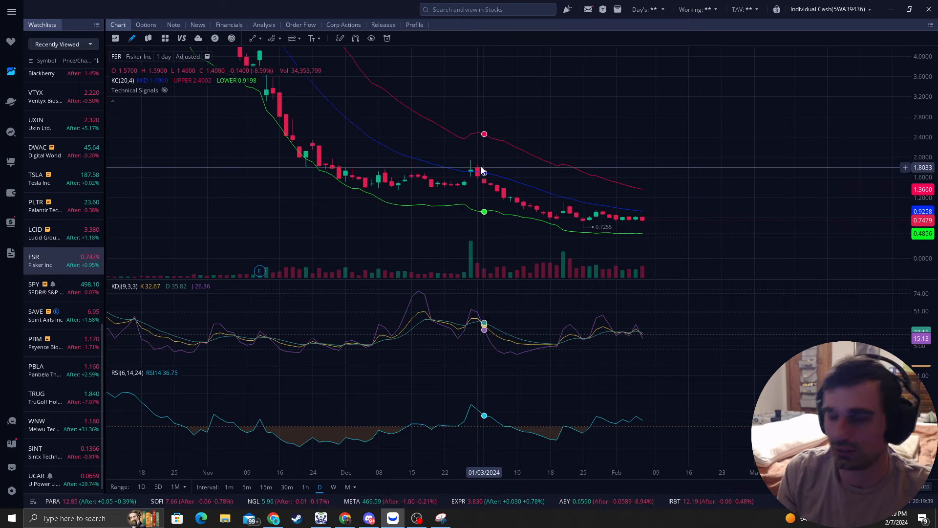
mouse_move(497, 143)
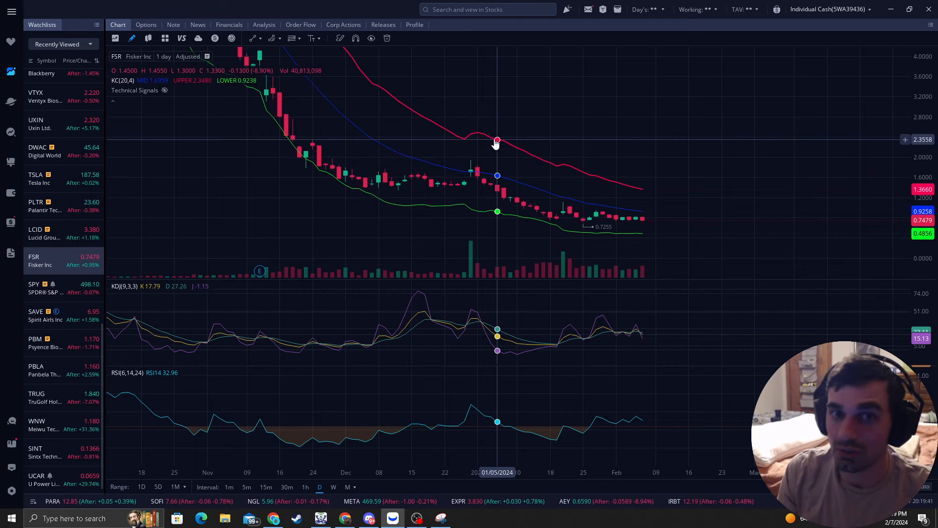
mouse_move(491, 139)
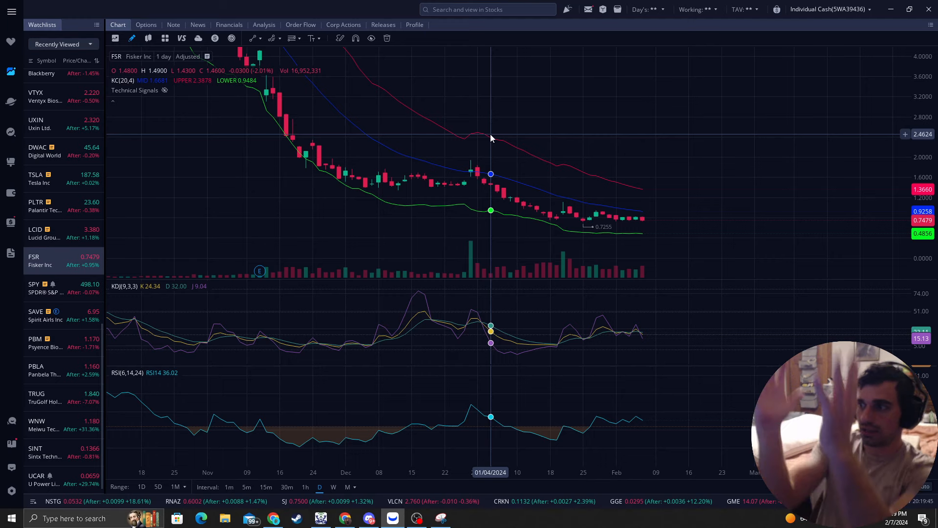
mouse_move(476, 178)
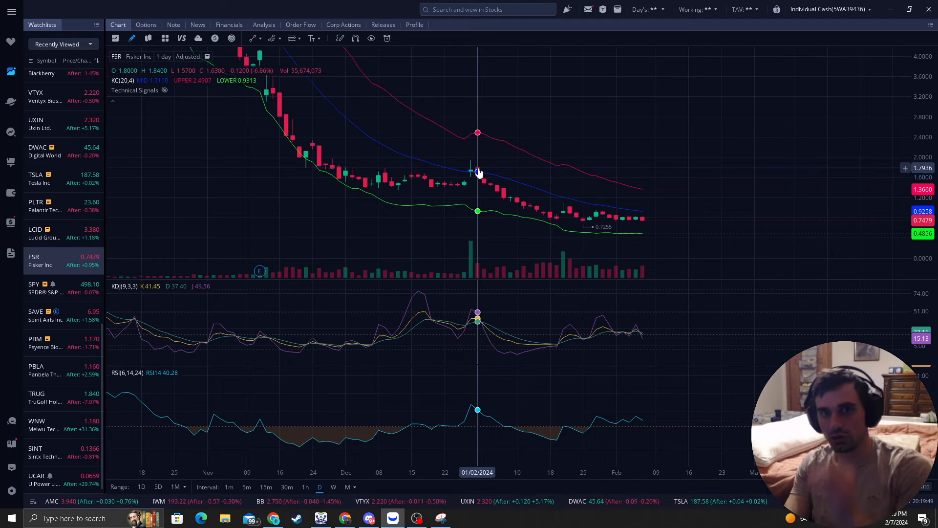
mouse_move(483, 171)
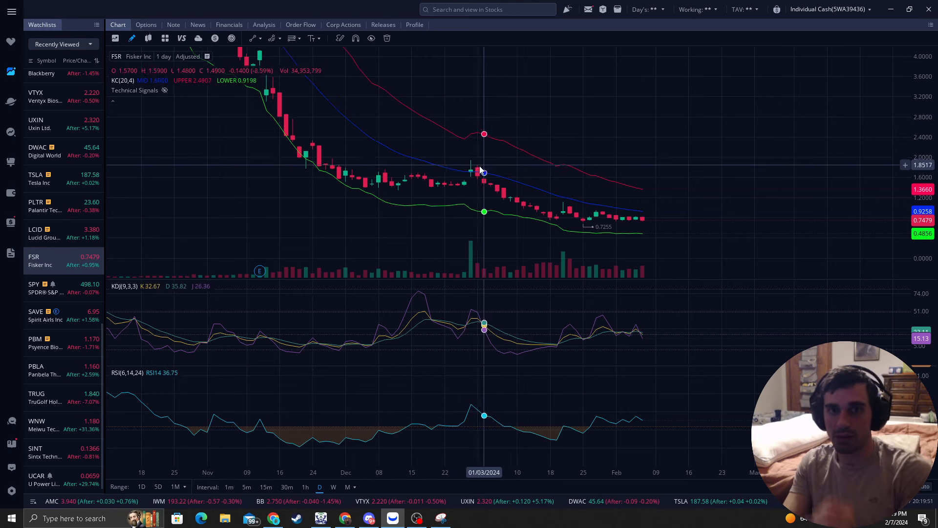
mouse_move(556, 224)
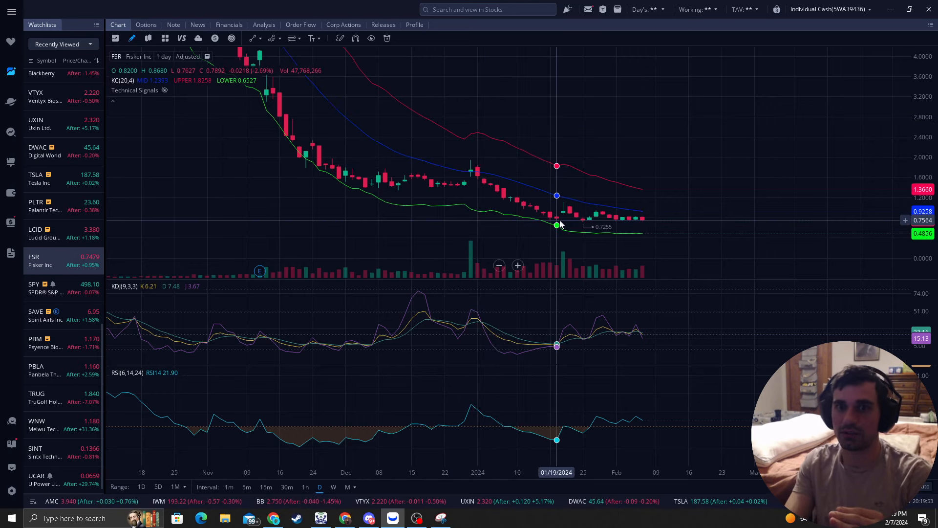
mouse_move(716, 144)
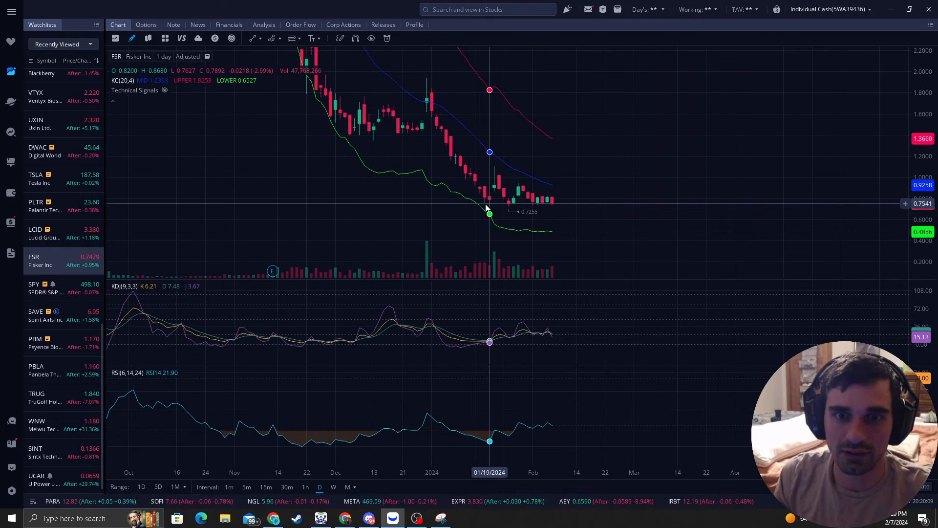
mouse_move(489, 202)
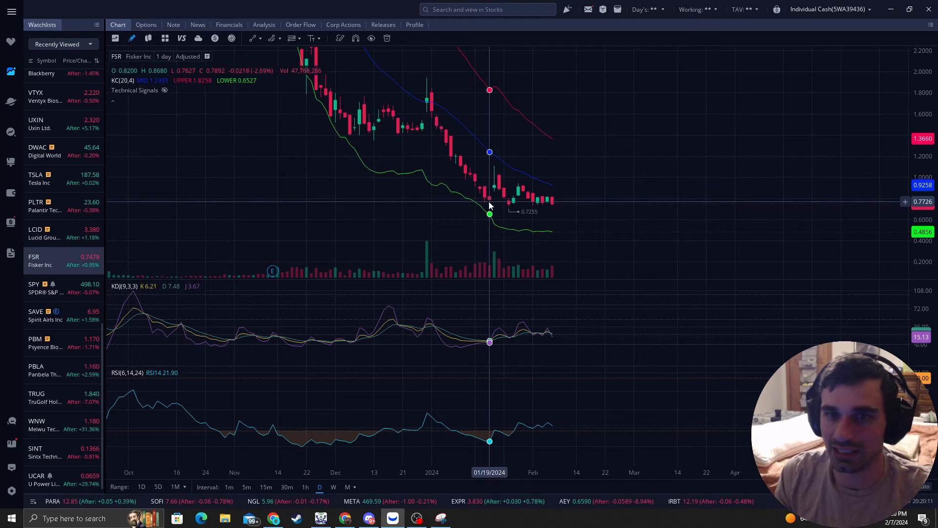
mouse_move(485, 208)
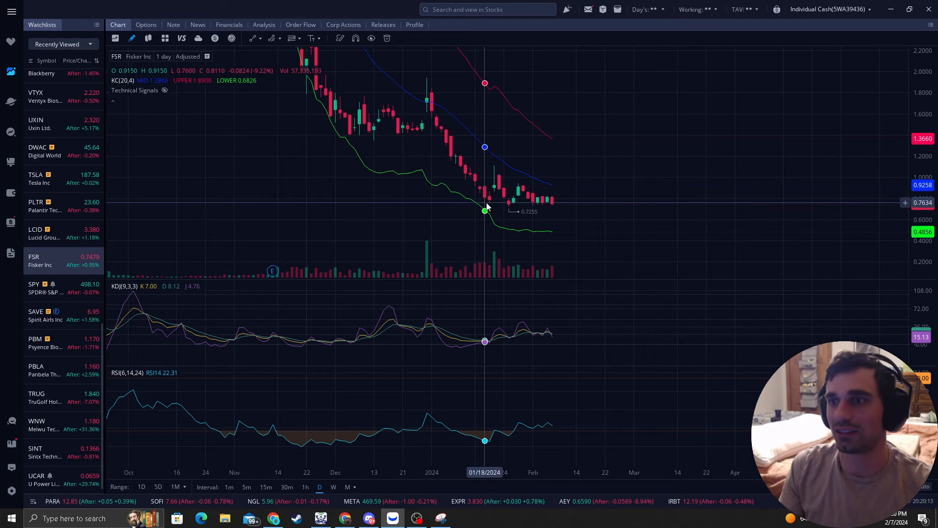
mouse_move(495, 205)
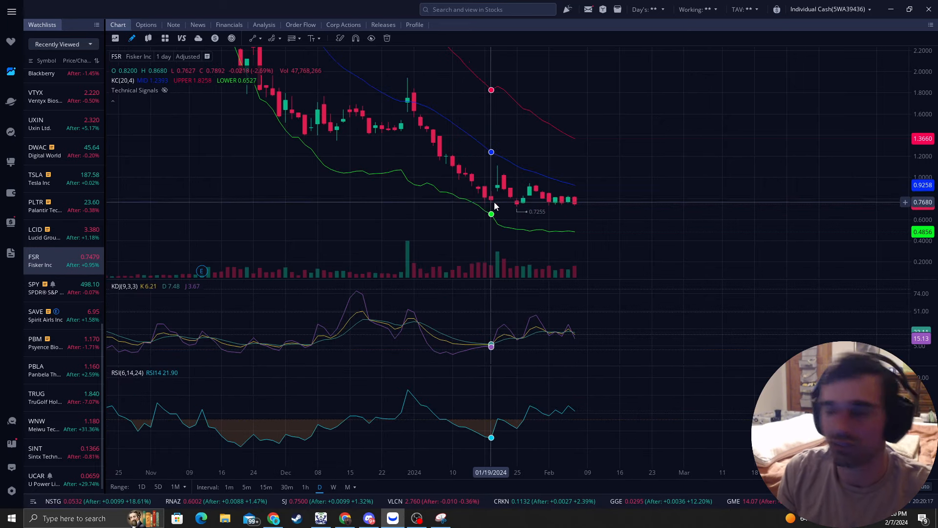
mouse_move(484, 206)
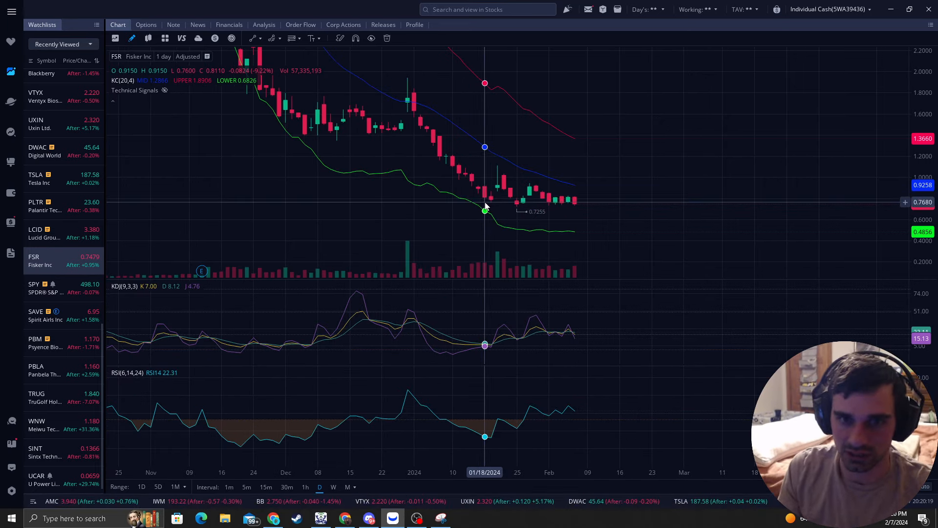
- Scroll the FSR chart to the December 28, 2023 candle before switching to Discord #premium-chat
scroll(right, 3)
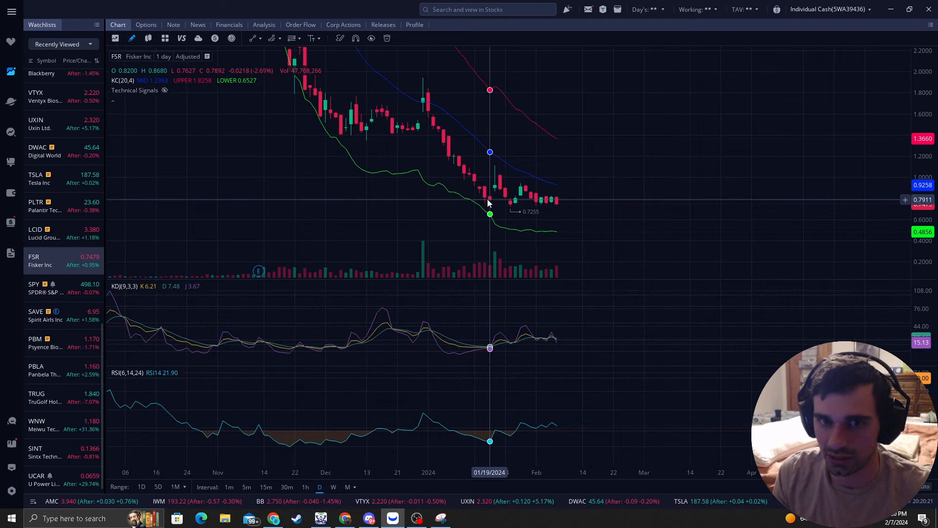
mouse_move(465, 202)
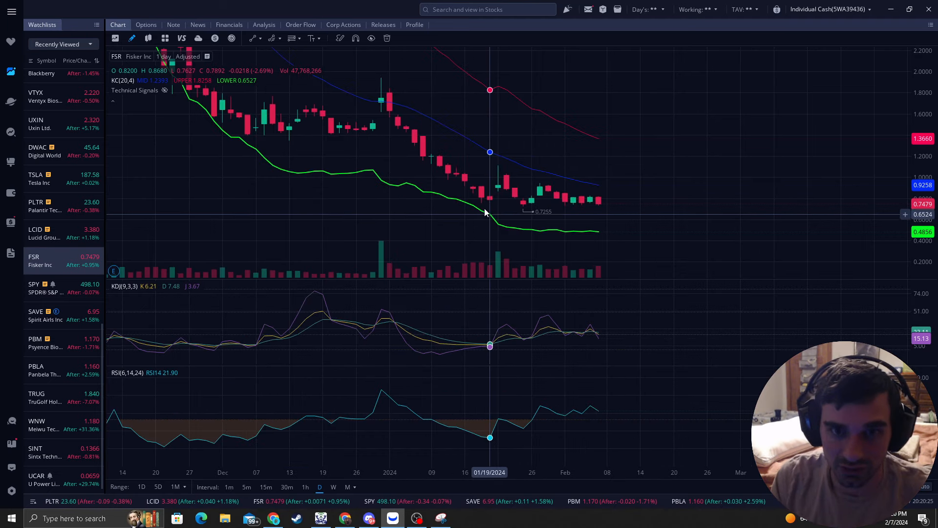
mouse_move(498, 191)
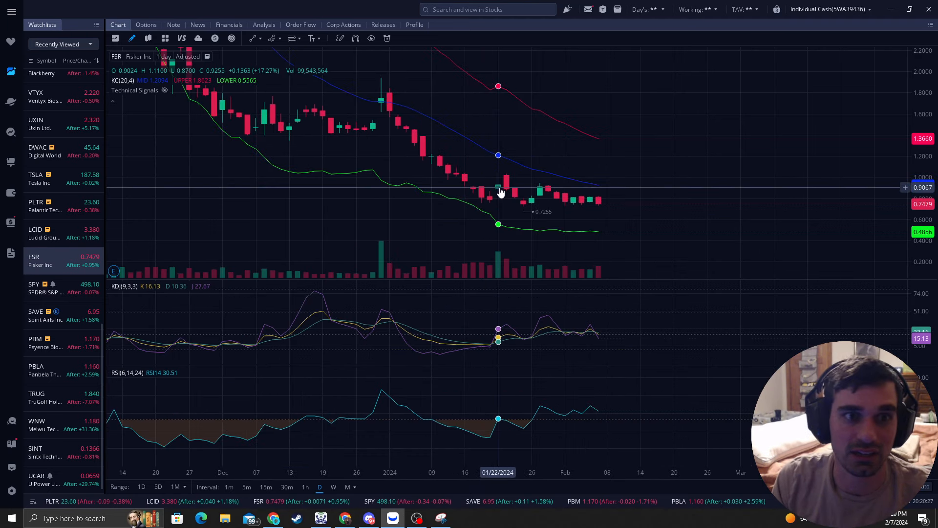
mouse_move(515, 176)
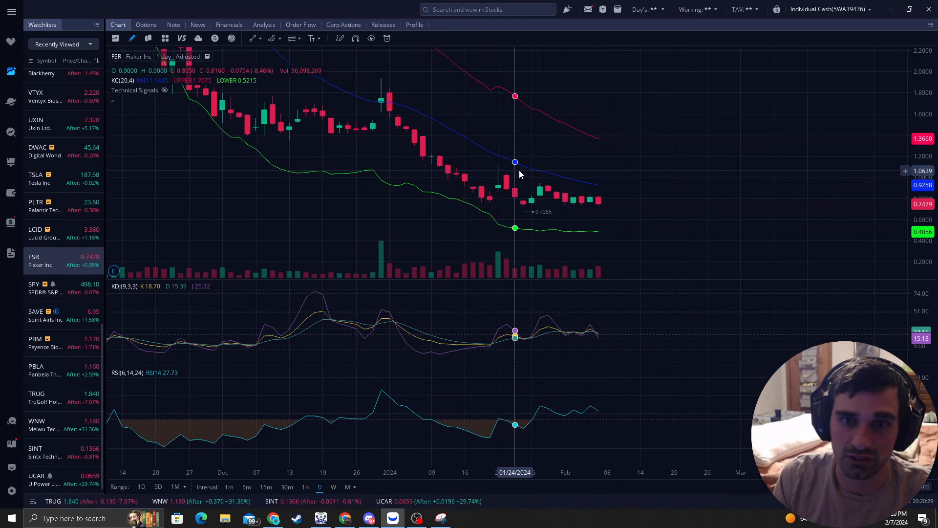
mouse_move(507, 206)
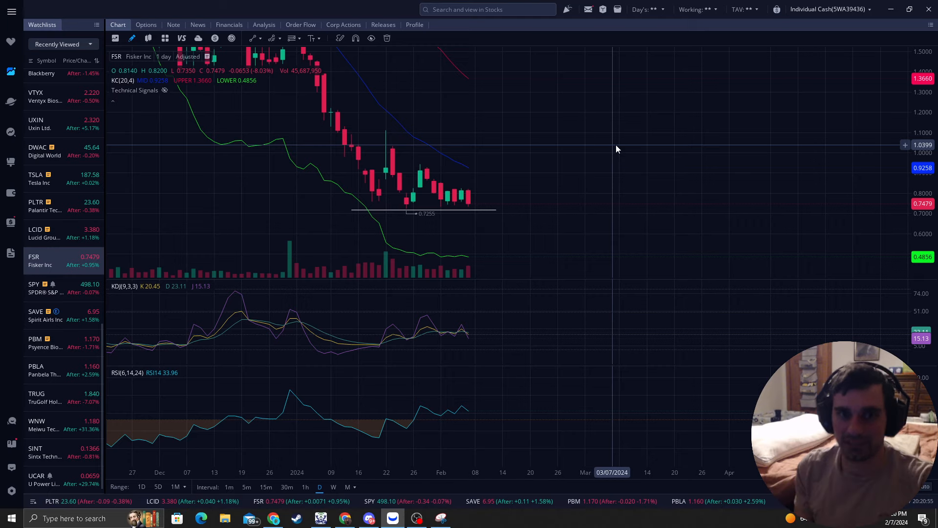
mouse_move(502, 140)
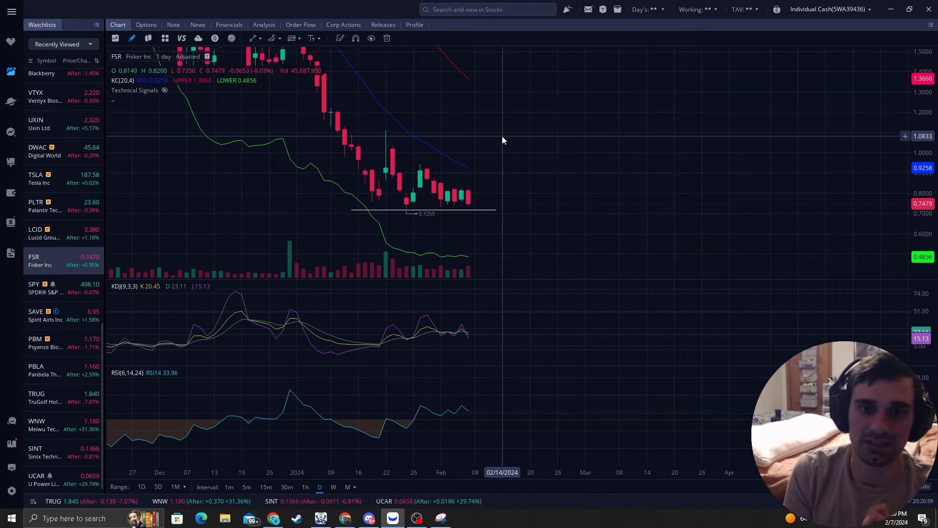
mouse_move(496, 150)
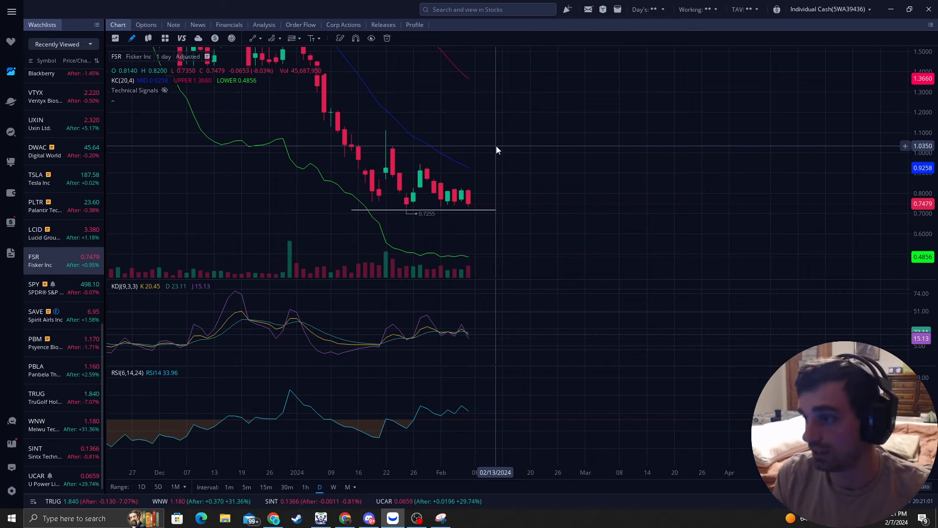
mouse_move(402, 217)
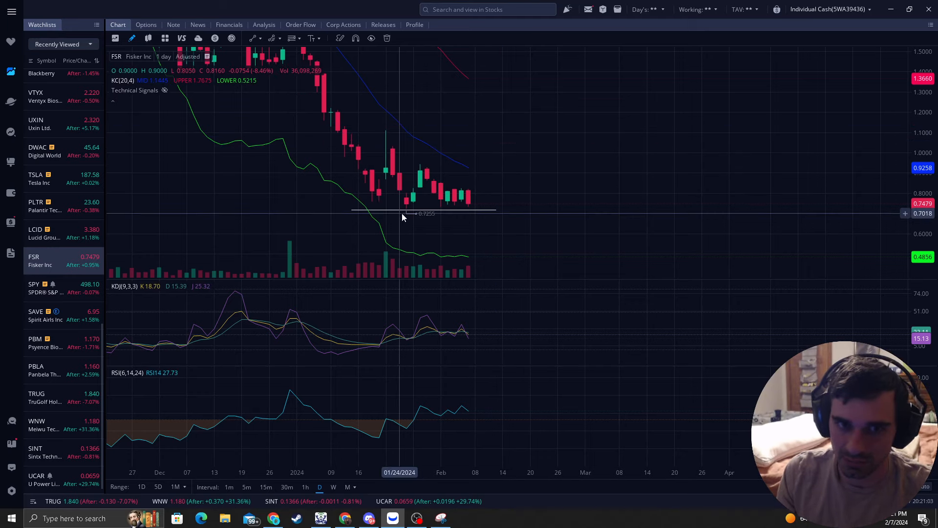
mouse_move(405, 217)
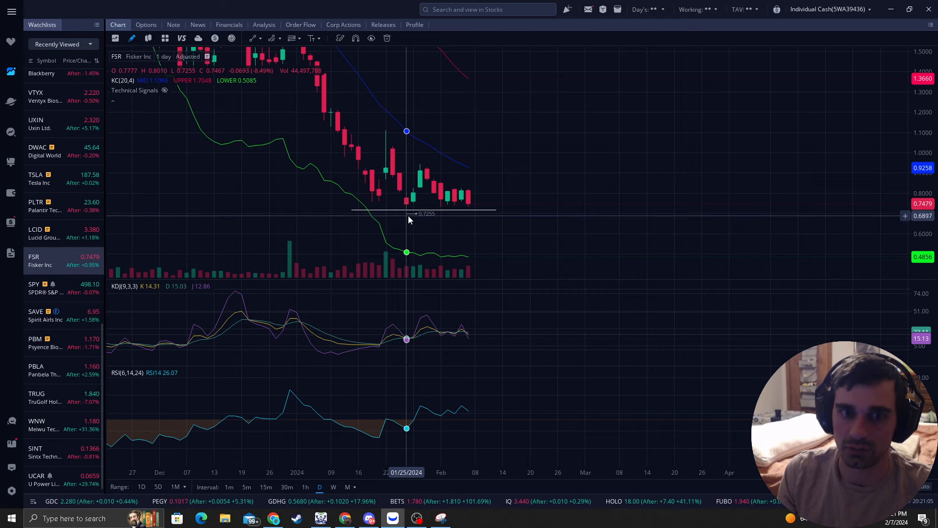
mouse_move(420, 219)
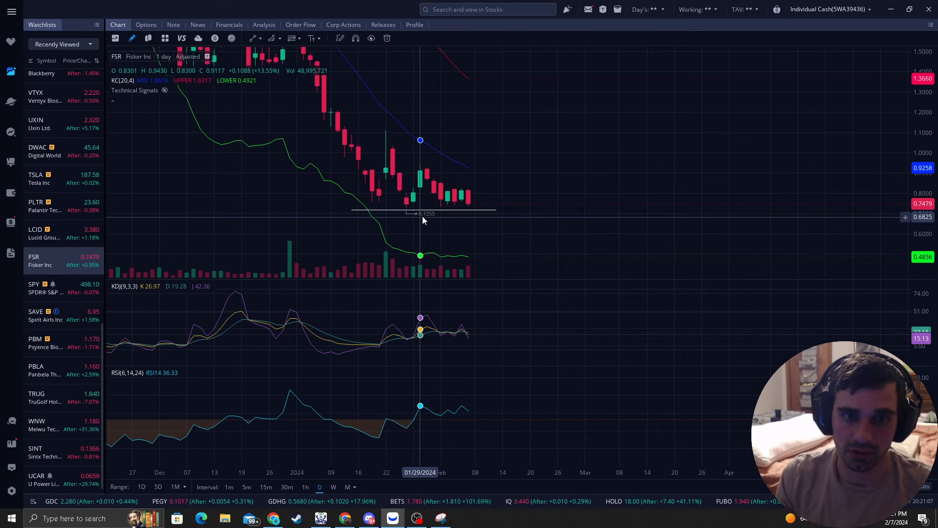
mouse_move(564, 159)
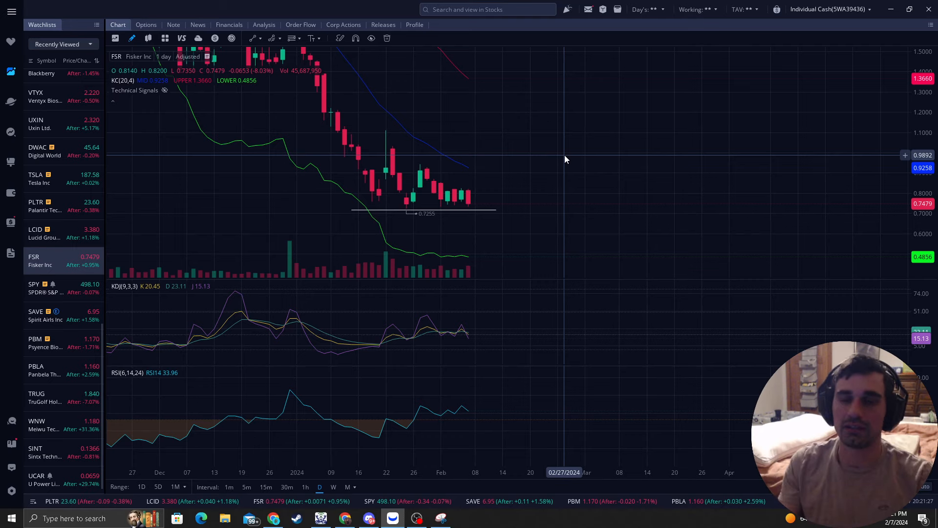
mouse_move(510, 212)
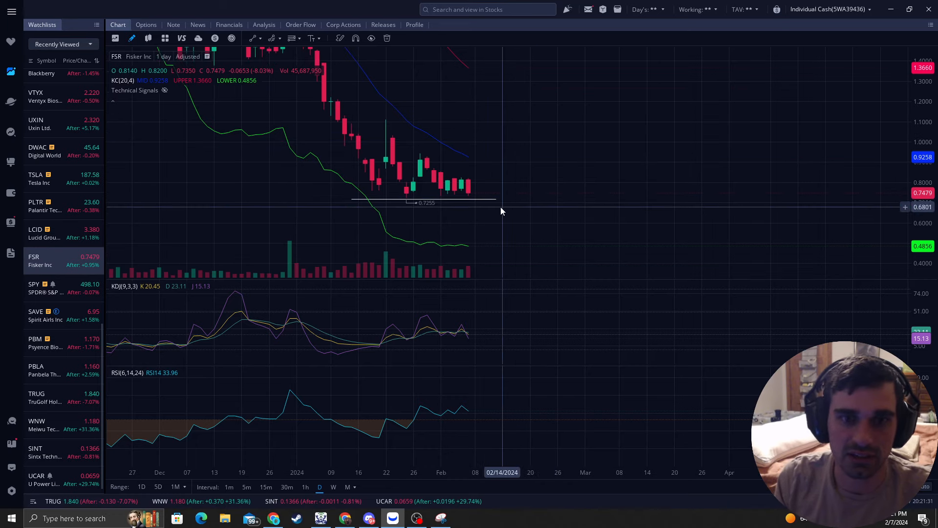
mouse_move(506, 216)
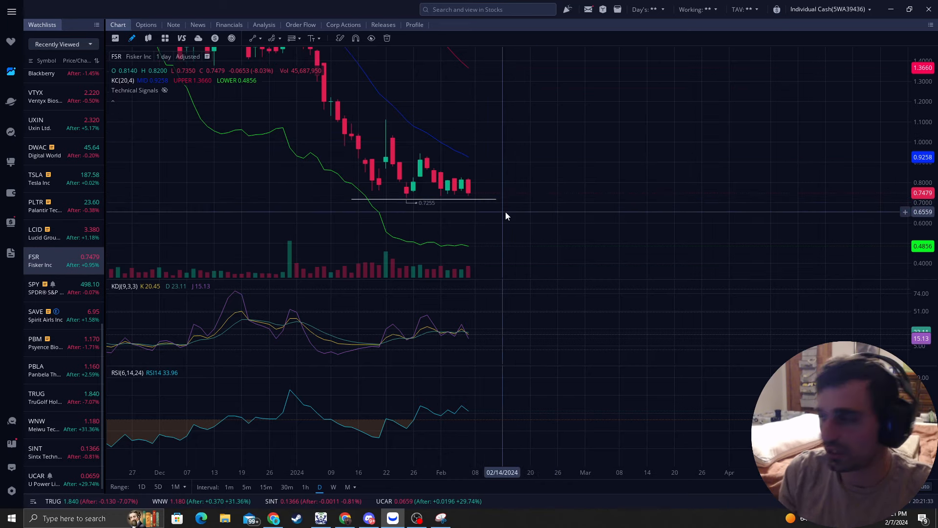
mouse_move(523, 151)
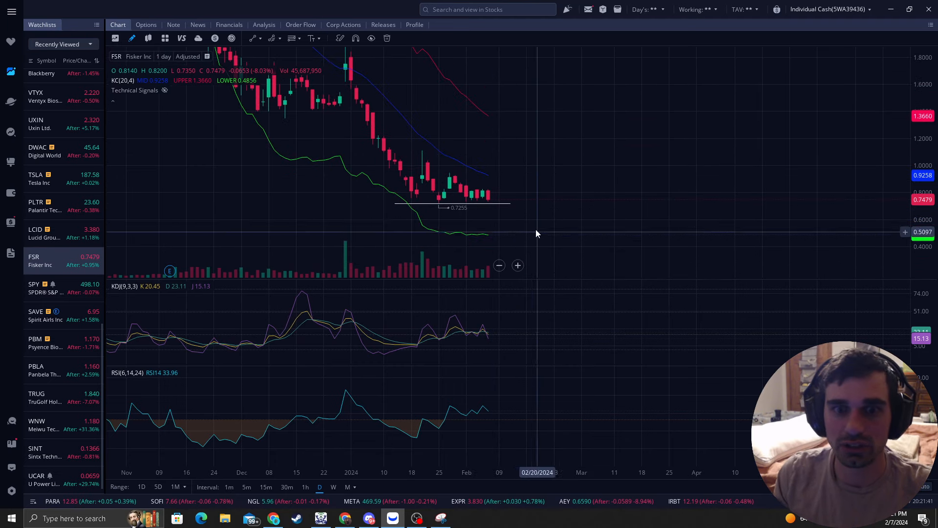
mouse_move(488, 242)
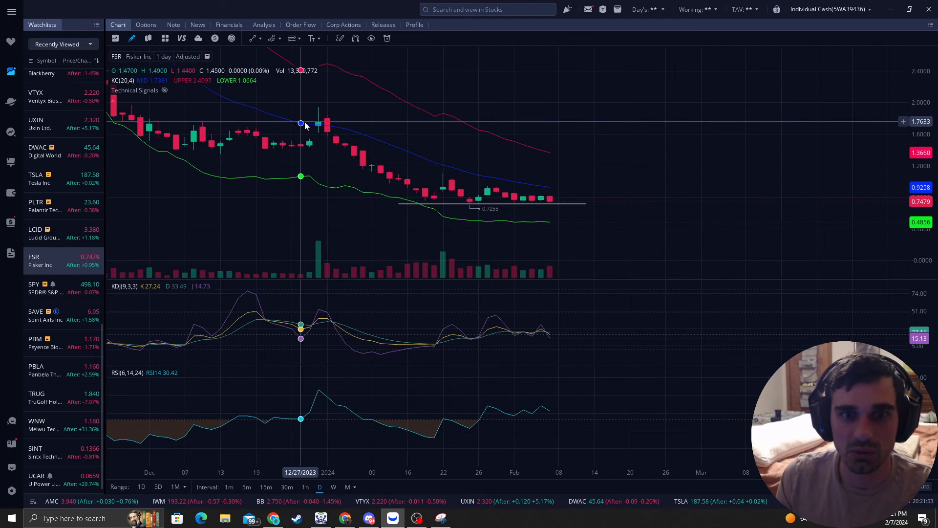
mouse_move(309, 123)
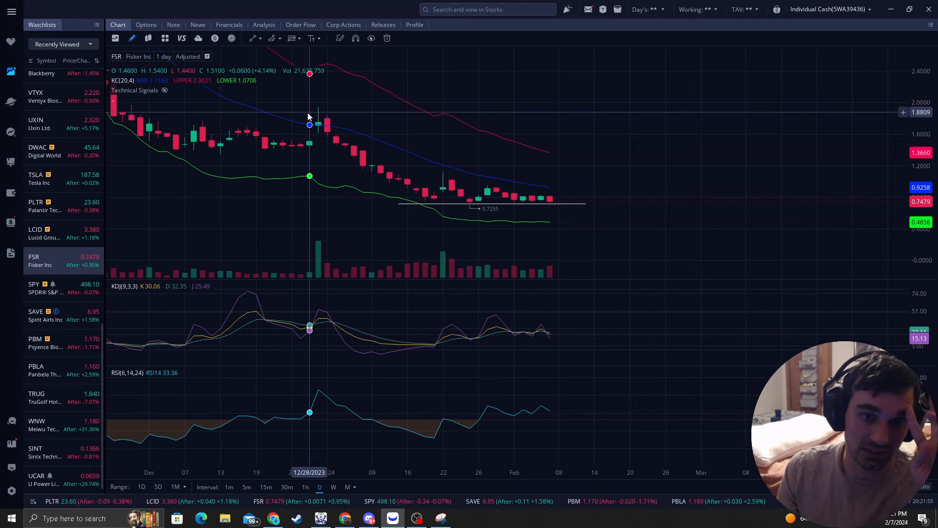
mouse_move(432, 199)
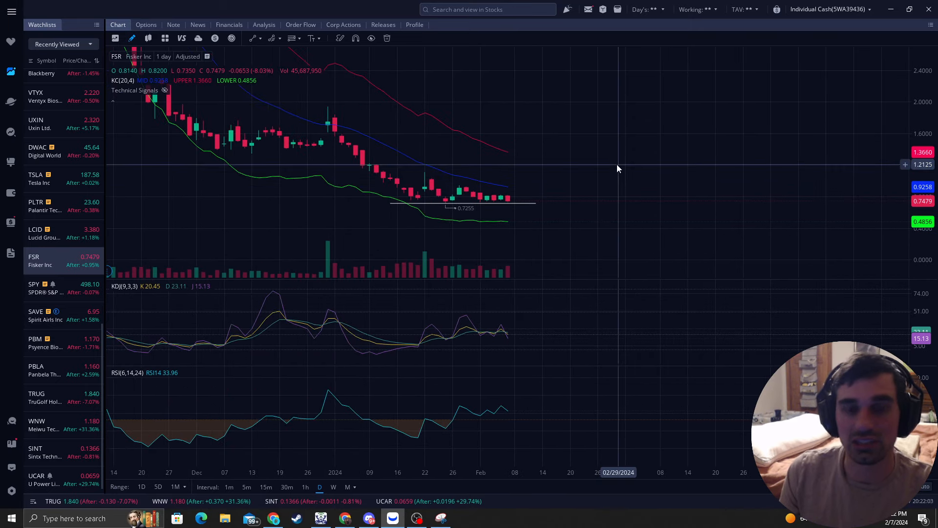
mouse_move(487, 203)
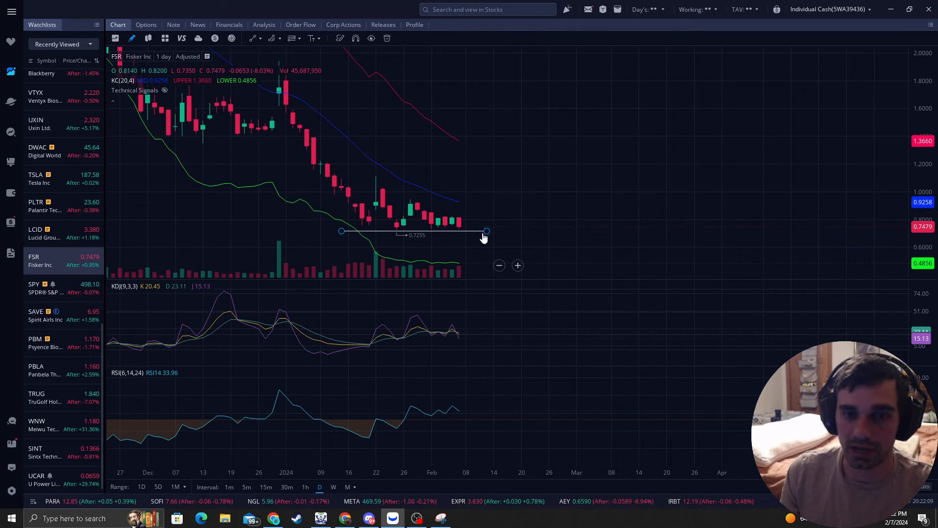
mouse_move(558, 203)
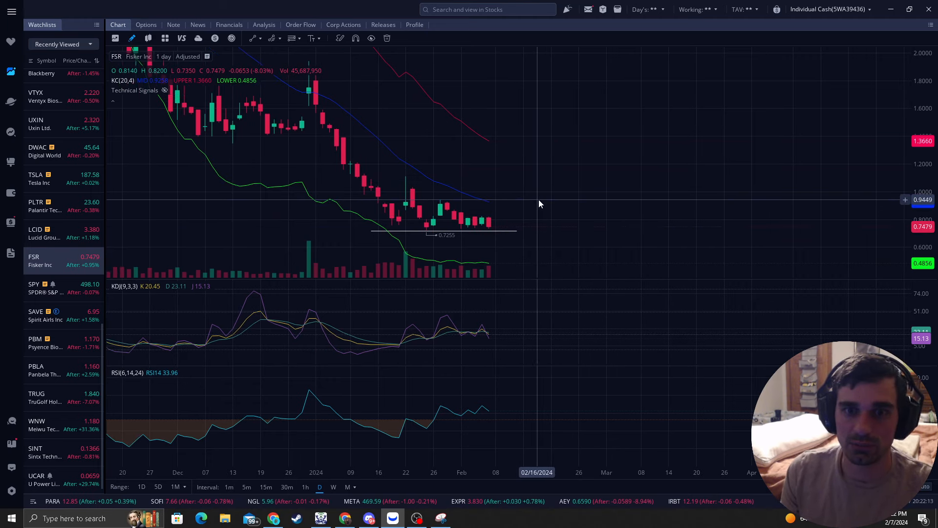
mouse_move(489, 223)
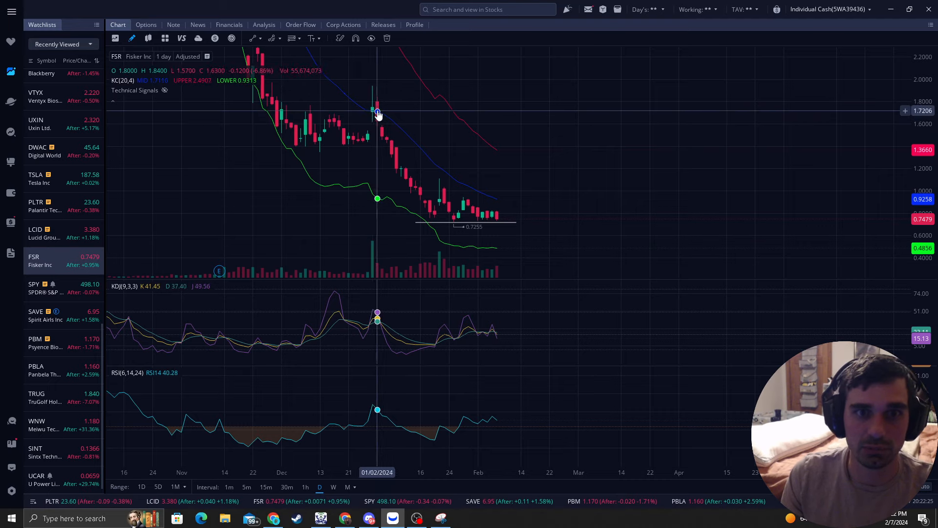
mouse_move(679, 133)
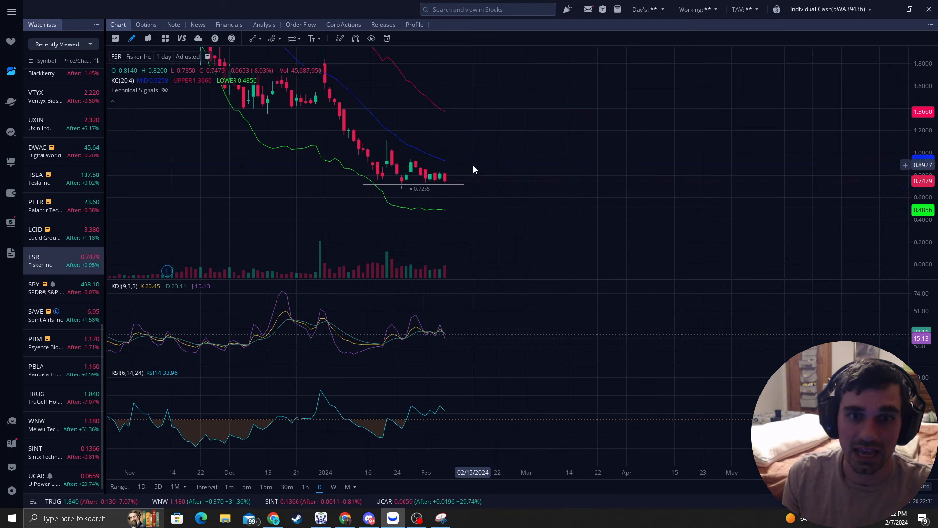
mouse_move(465, 155)
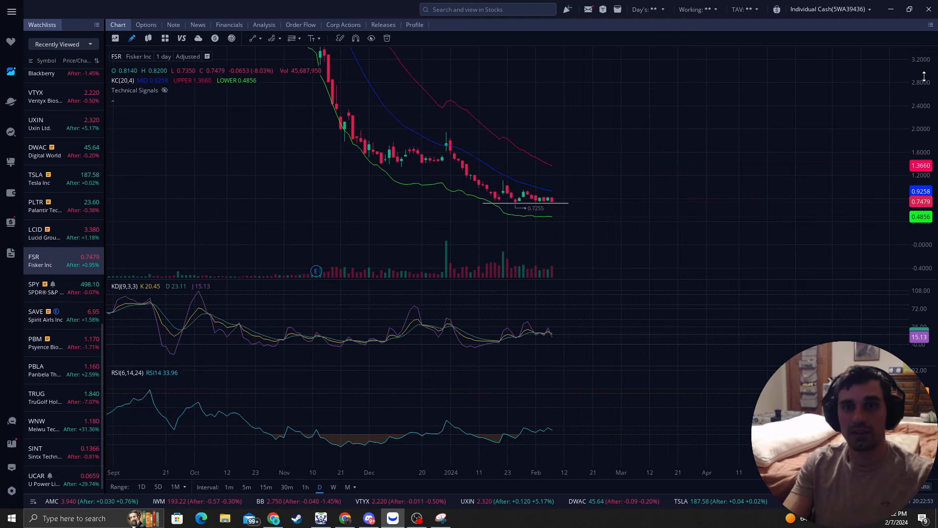
mouse_move(658, 141)
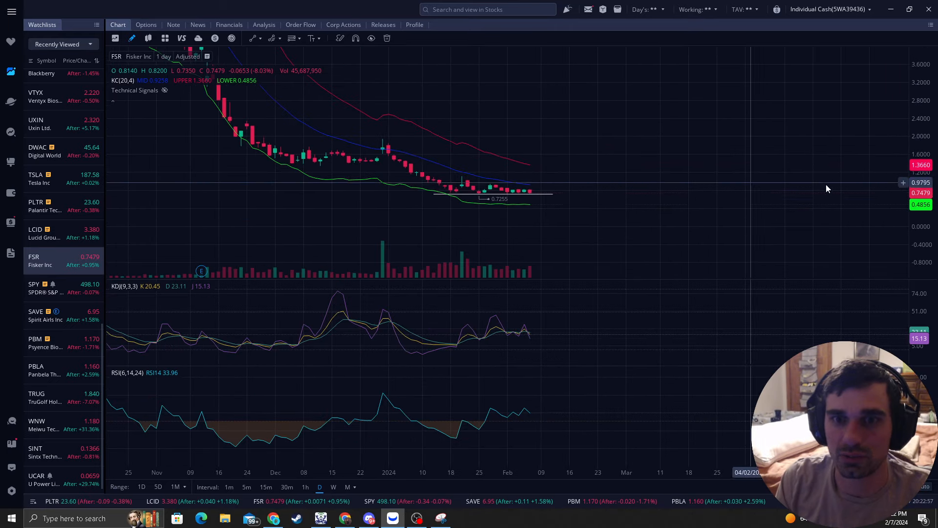
scroll(up, 3)
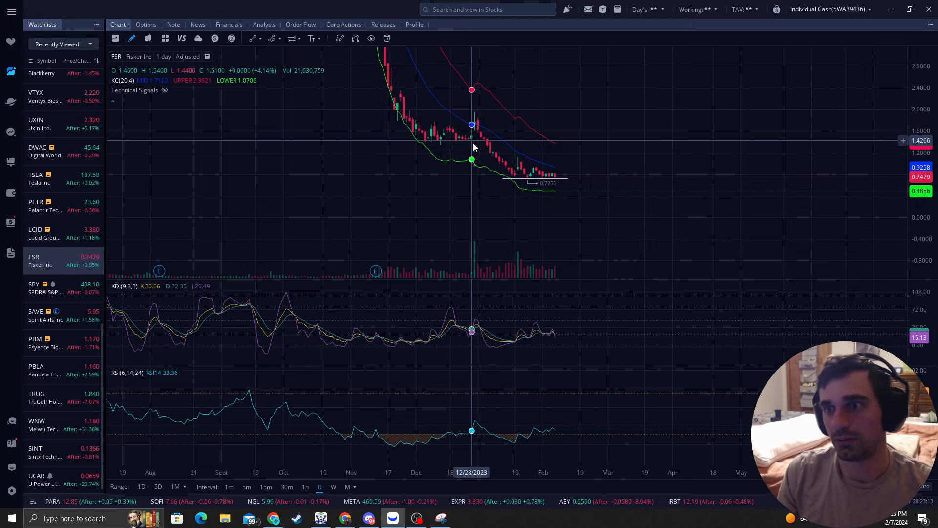
mouse_move(603, 126)
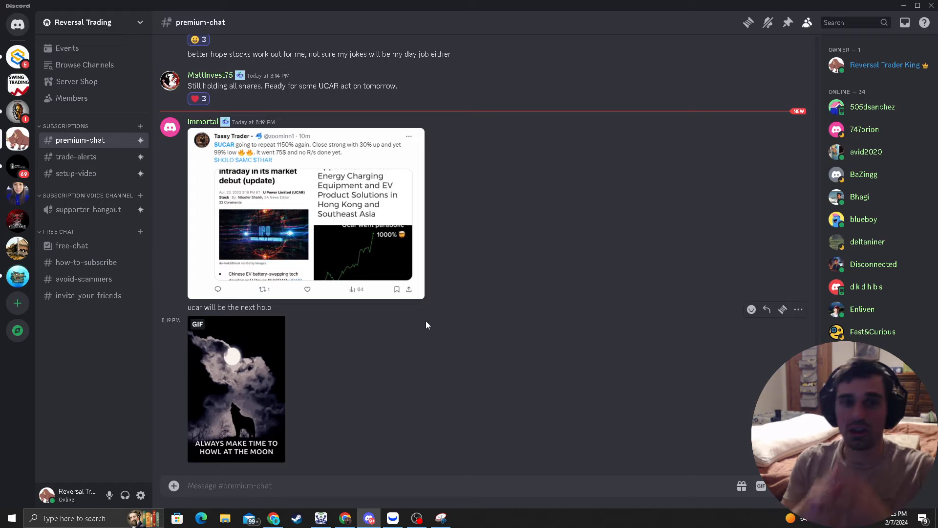
mouse_move(227, 220)
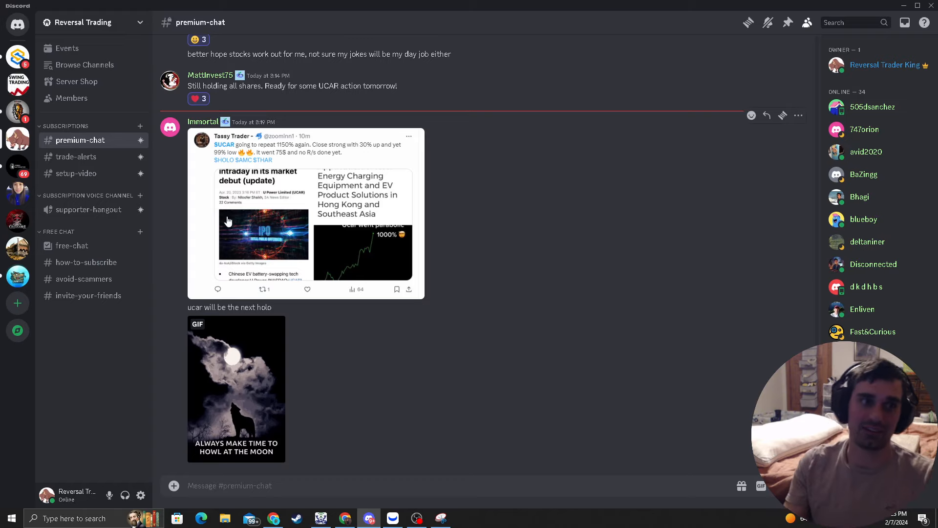
mouse_move(76, 156)
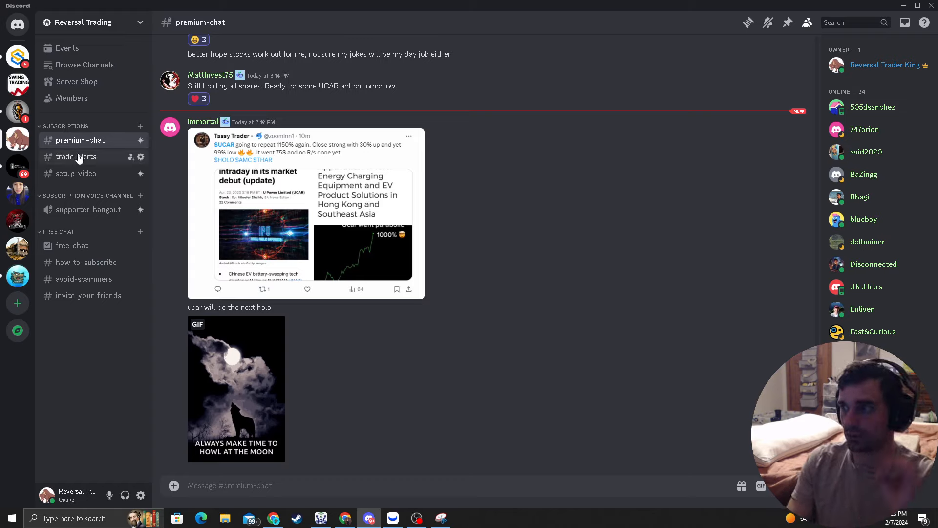
- Show #trade-alerts with the UCAR, IRBT and PEGY limit buy alerts
click(76, 156)
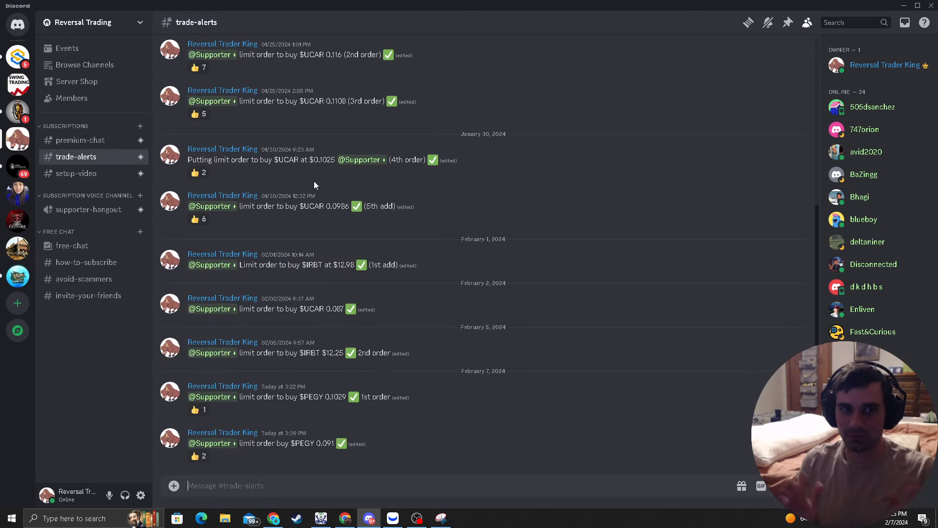
mouse_move(469, 258)
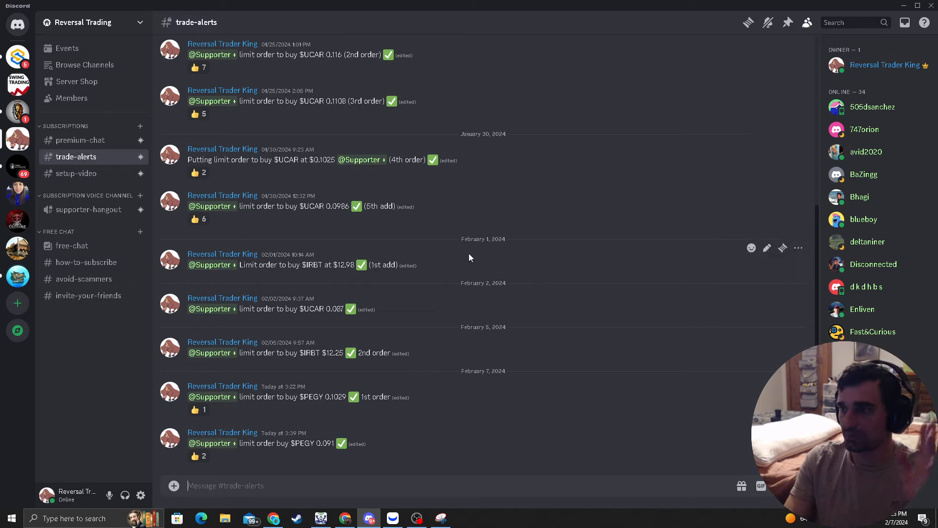
mouse_move(254, 338)
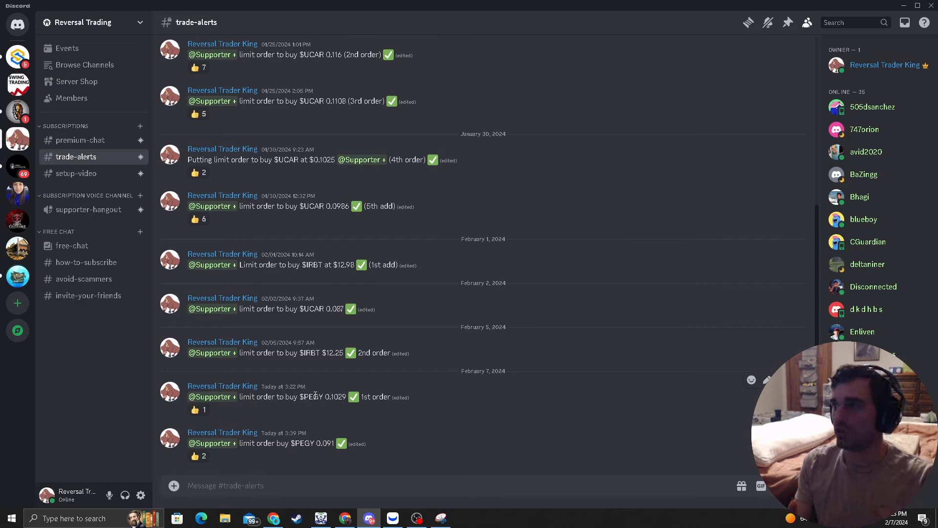
mouse_move(270, 455)
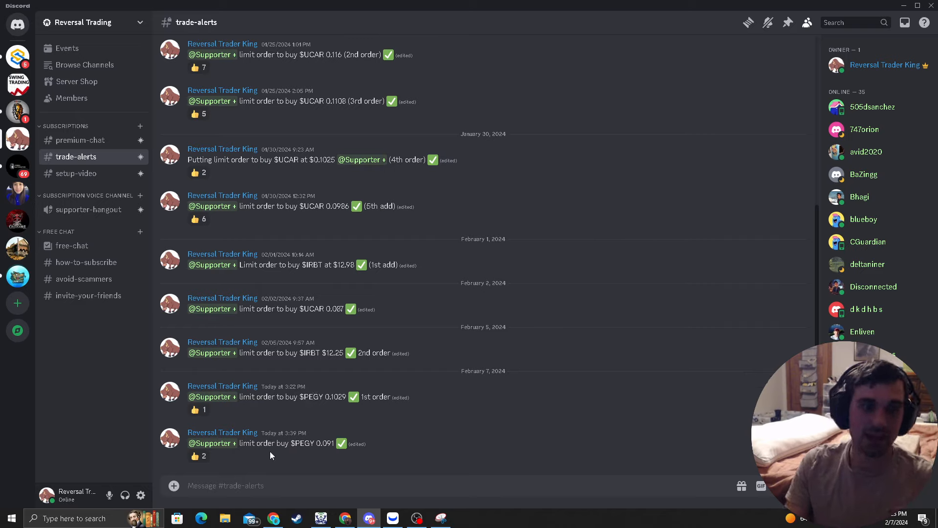
mouse_move(261, 328)
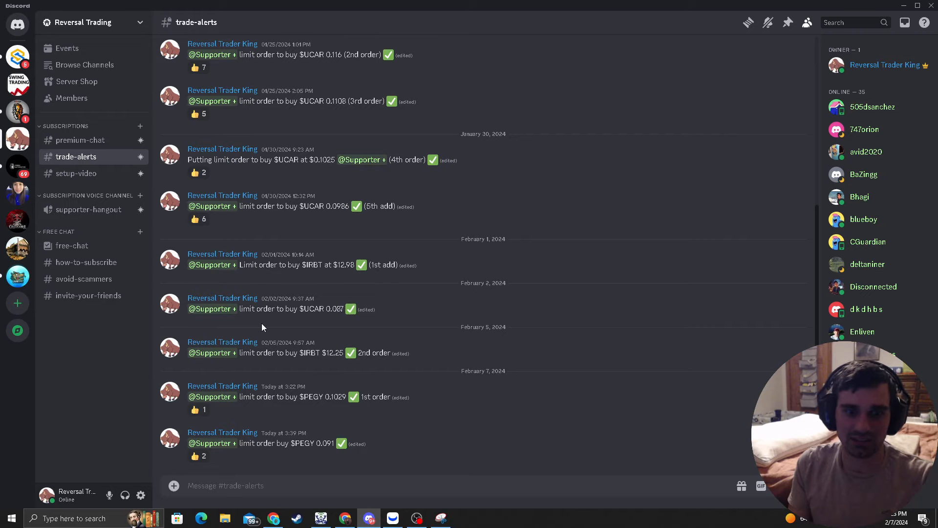
mouse_move(394, 411)
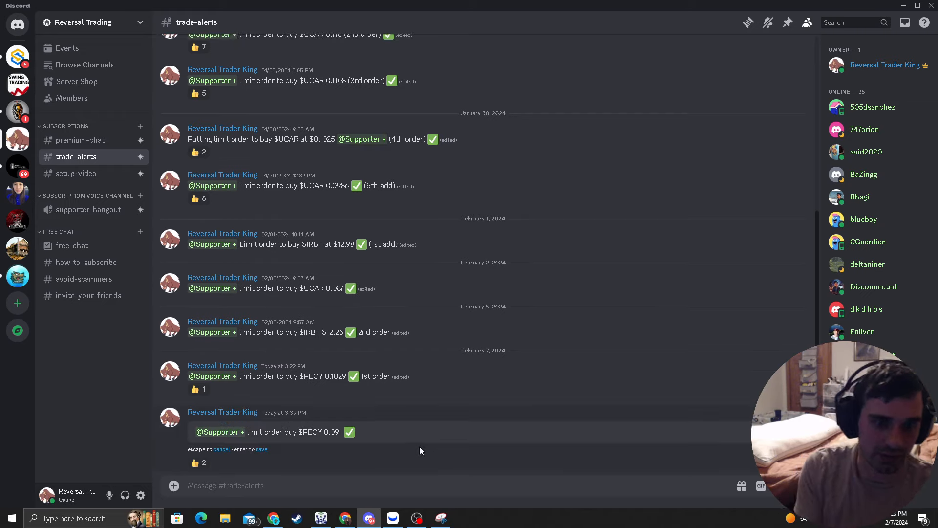
- Append '2nd order' to the latest $PEGY 0.091 limit buy alert and save
text(2ND)
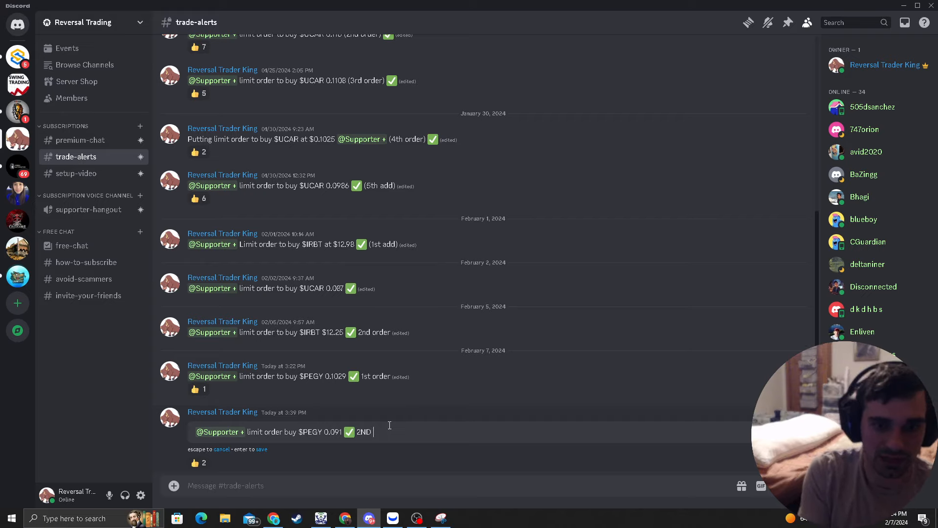
text(nd order)
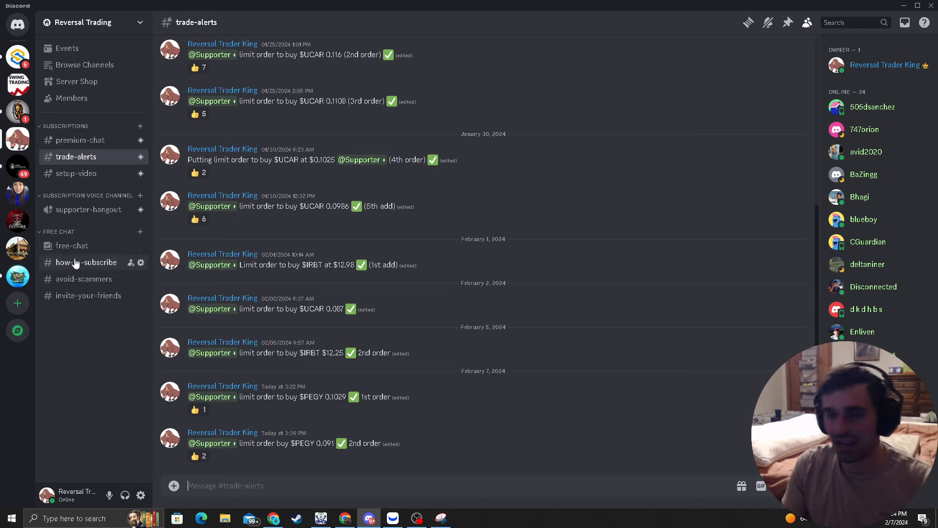
- Browse #premium-chat and #setup-video, then return to the moomoo FSR daily chart
click(80, 140)
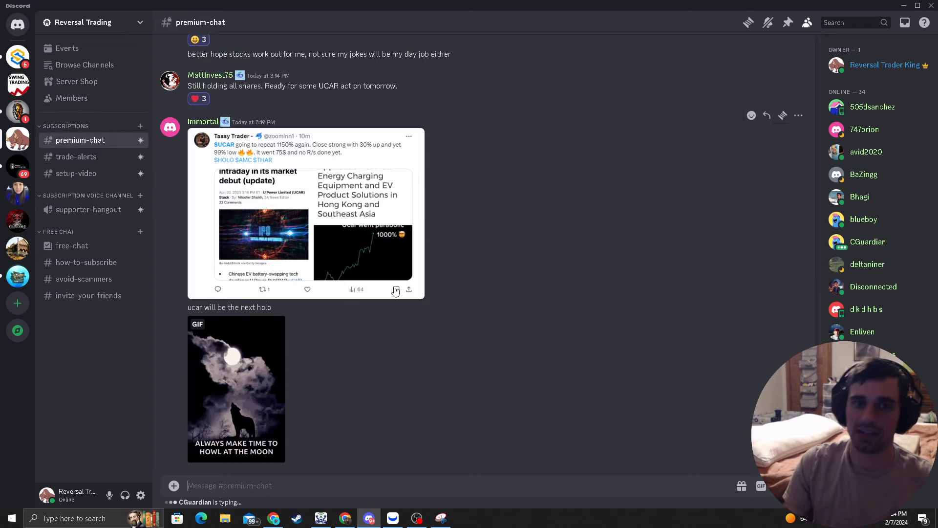
mouse_move(329, 240)
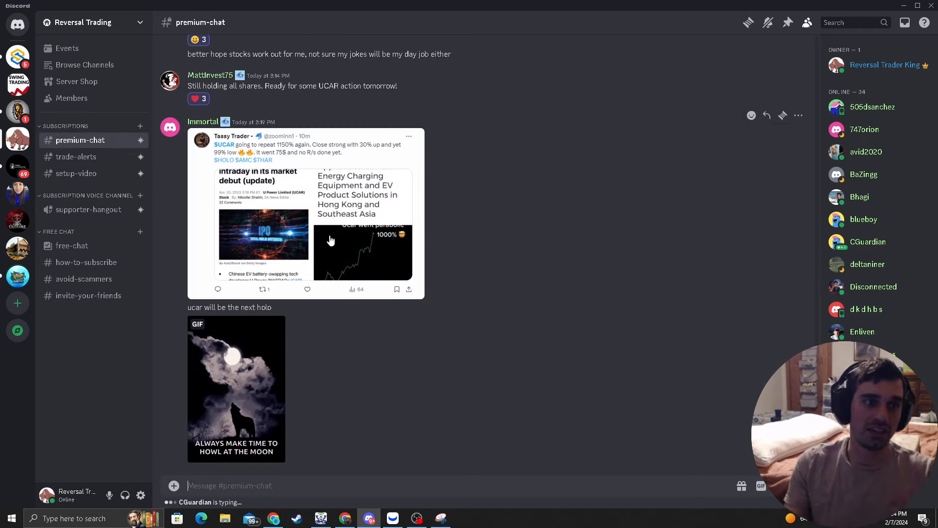
click(75, 173)
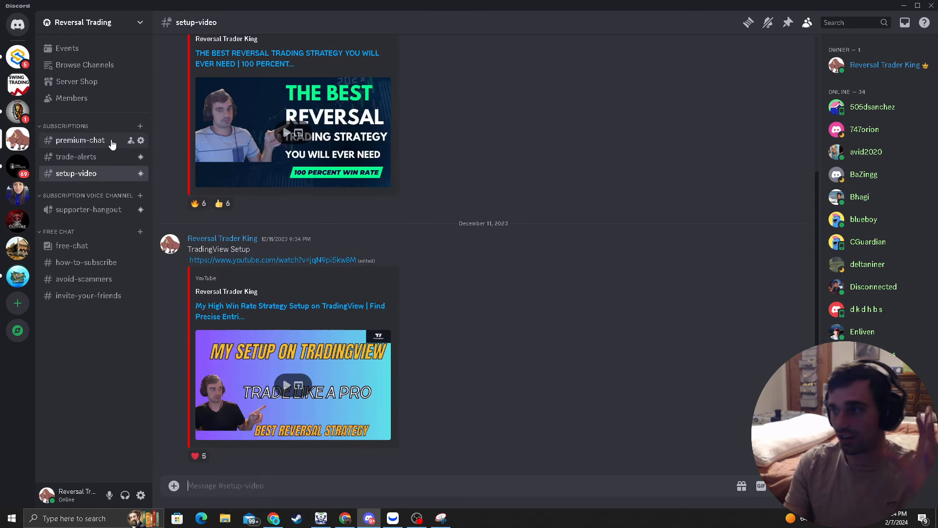
click(80, 140)
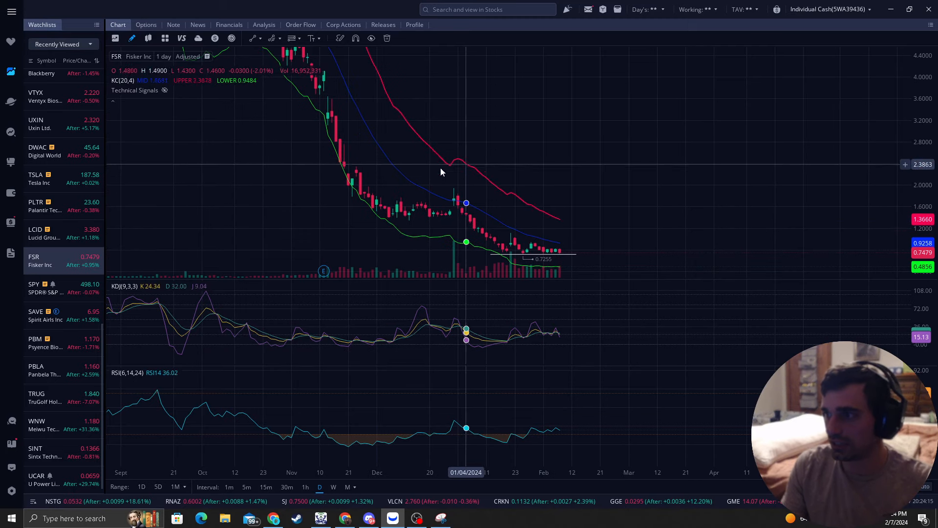
mouse_move(568, 193)
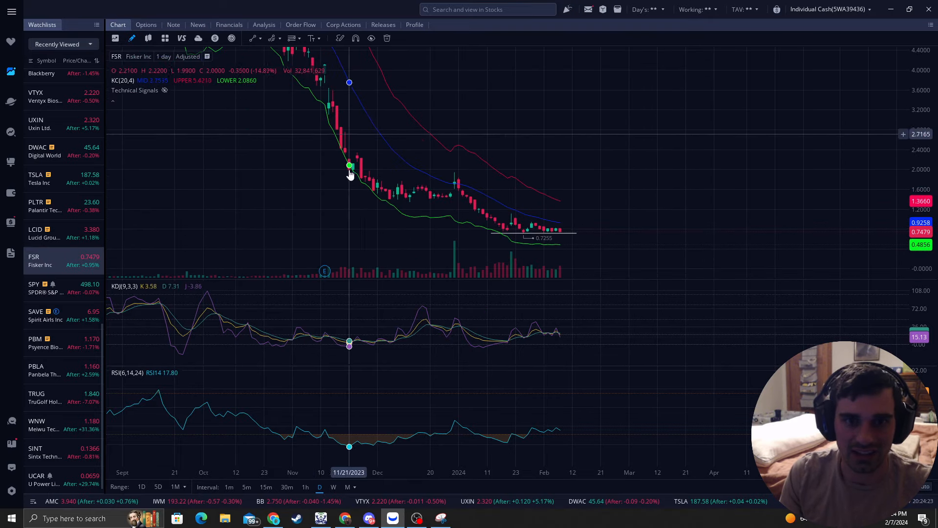
mouse_move(370, 517)
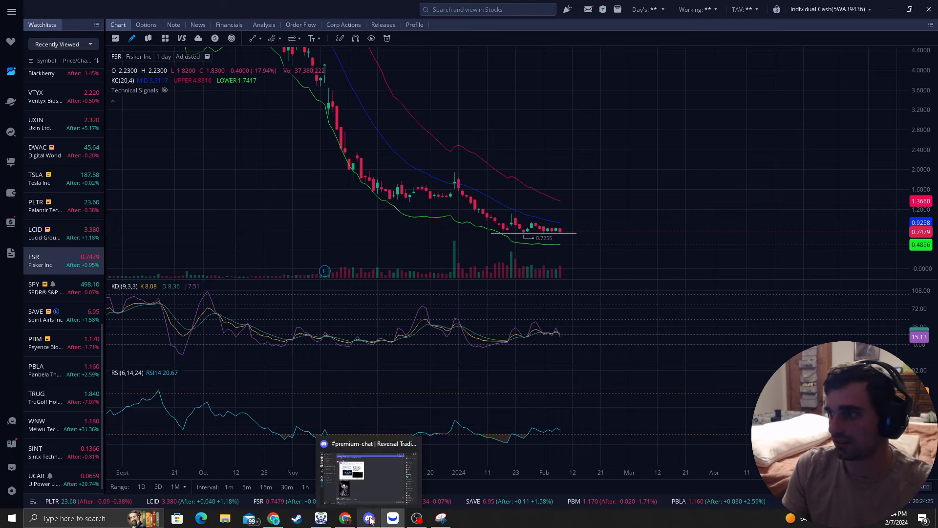
- Read #premium-chat down to the IRBT follow-up and the HOLO rocket chart
click(369, 473)
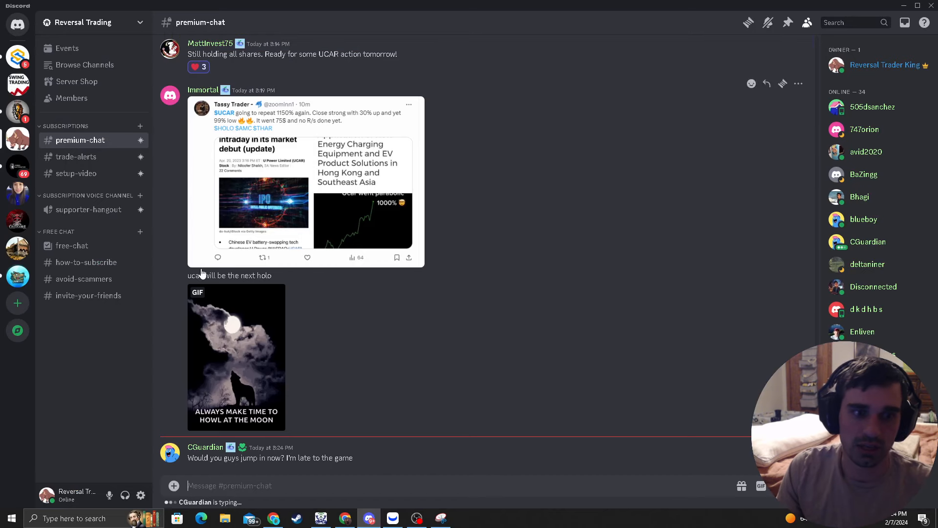
mouse_move(357, 231)
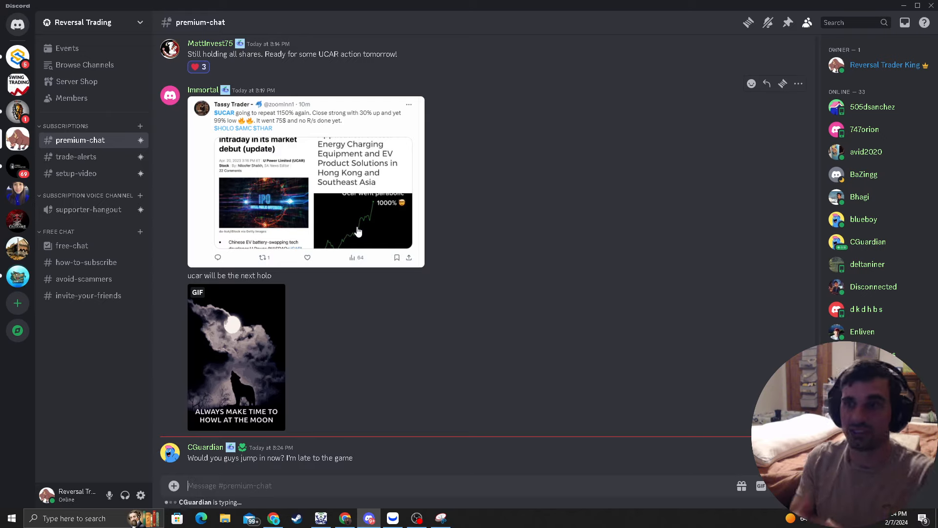
click(197, 66)
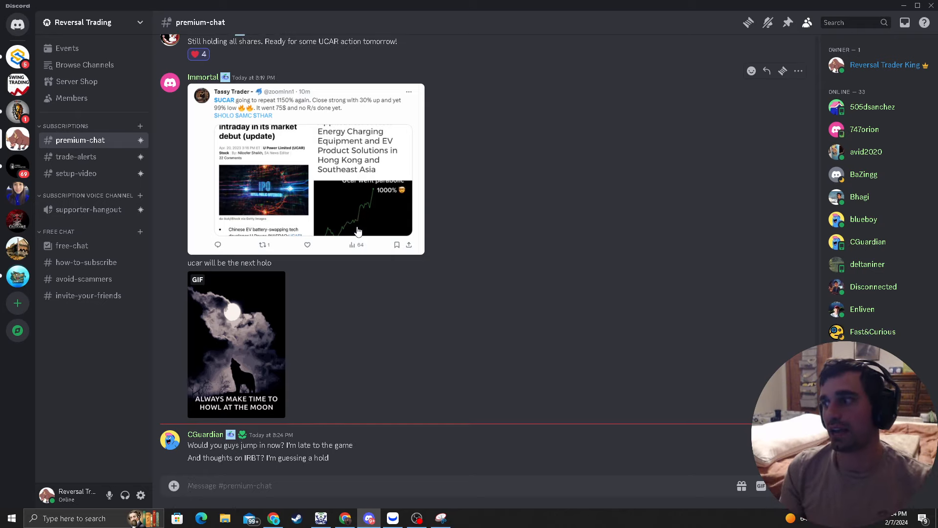
mouse_move(537, 208)
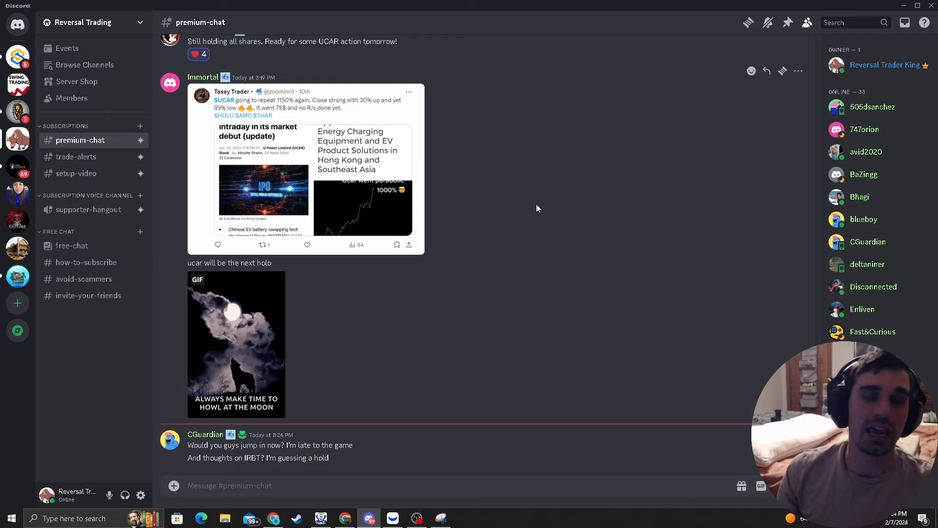
mouse_move(469, 258)
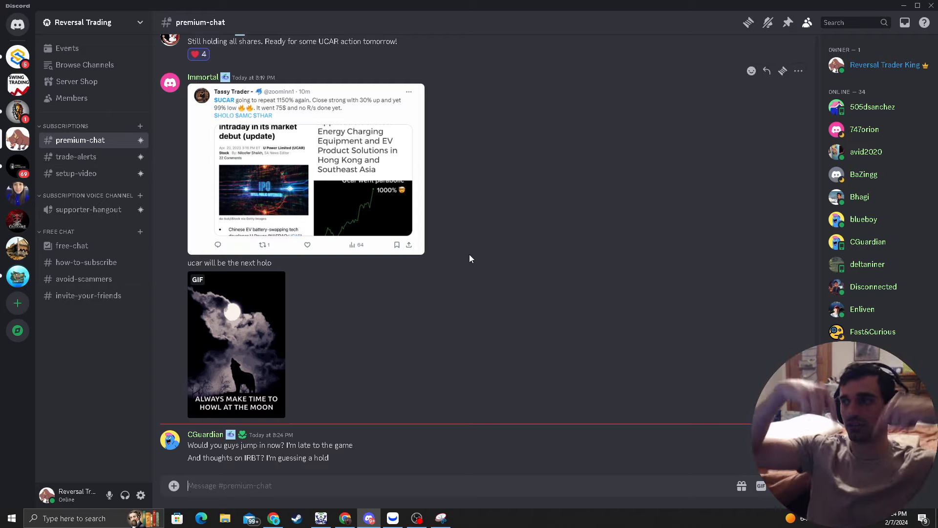
click(198, 55)
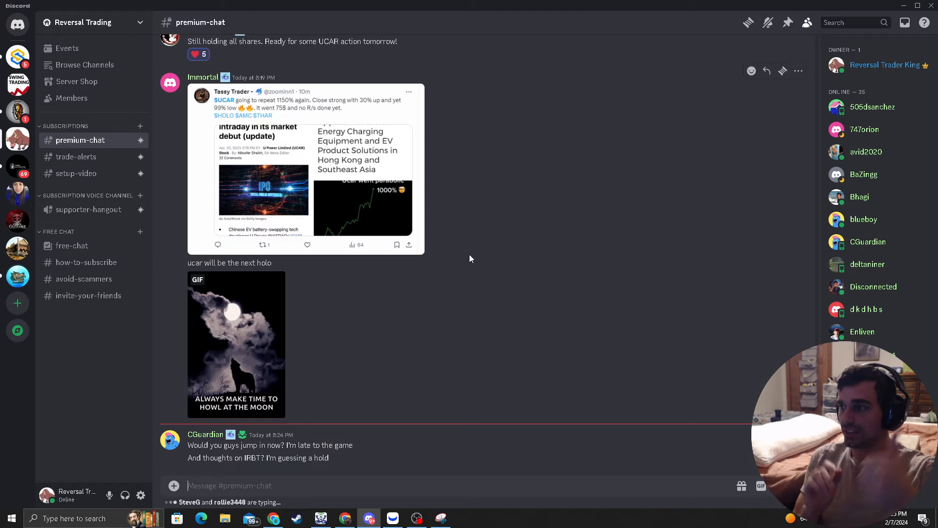
scroll(down, 3)
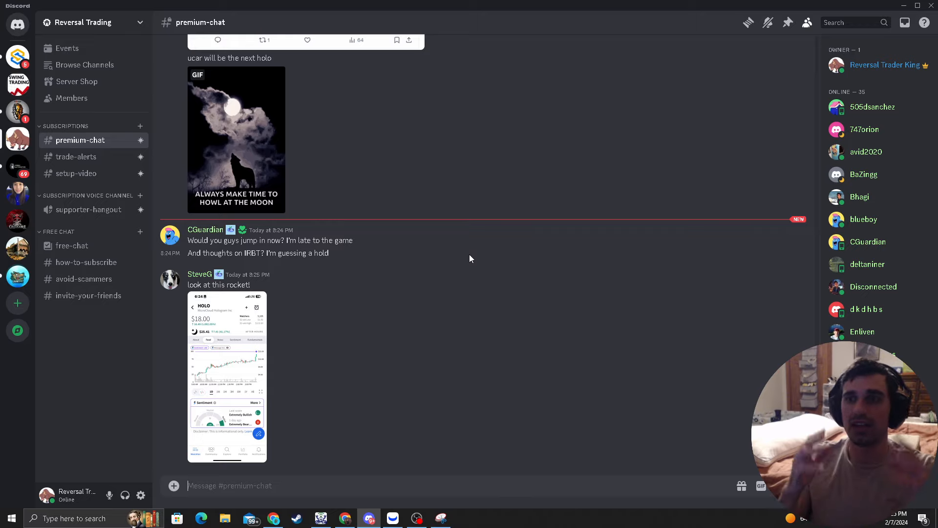
mouse_move(459, 243)
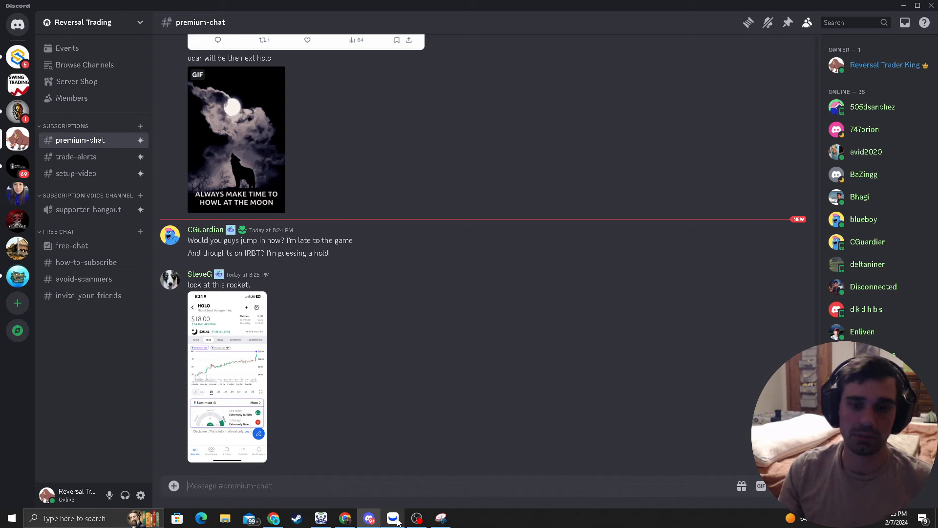
click(71, 246)
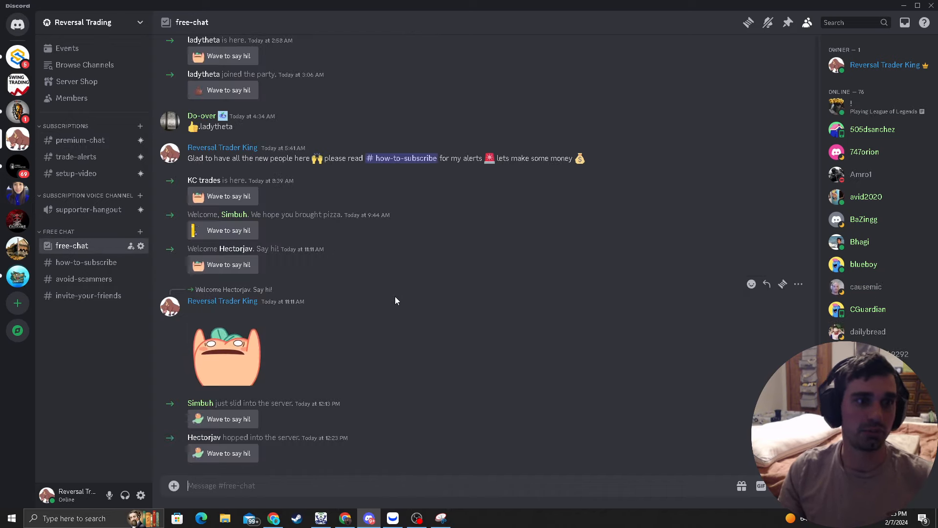
mouse_move(86, 146)
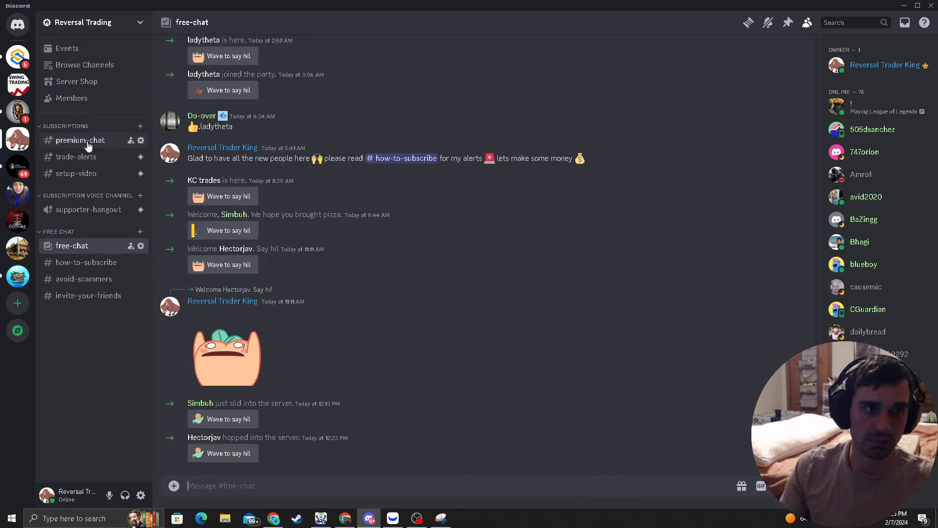
mouse_move(381, 304)
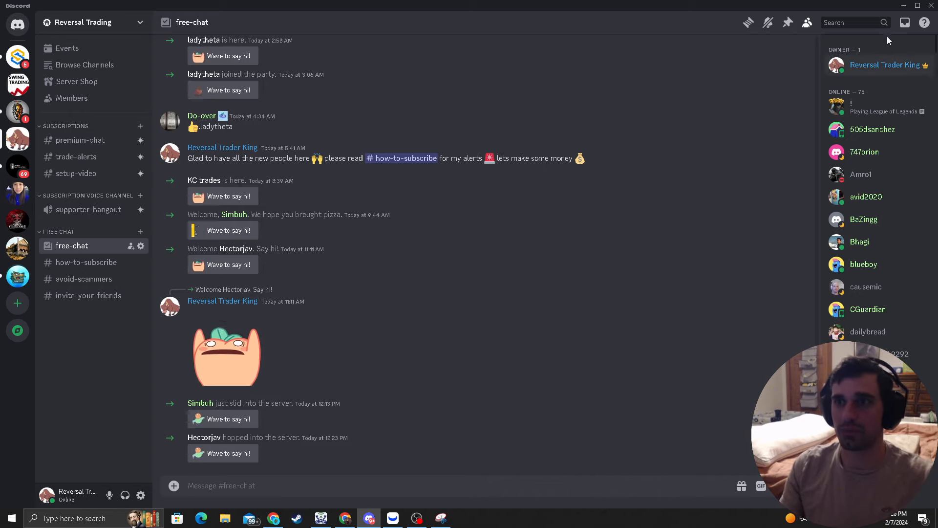
click(80, 139)
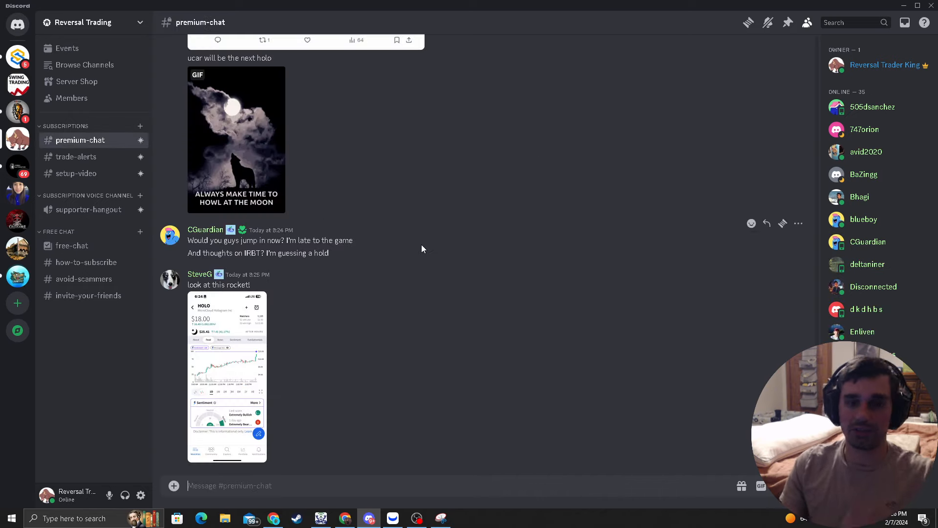
mouse_move(412, 223)
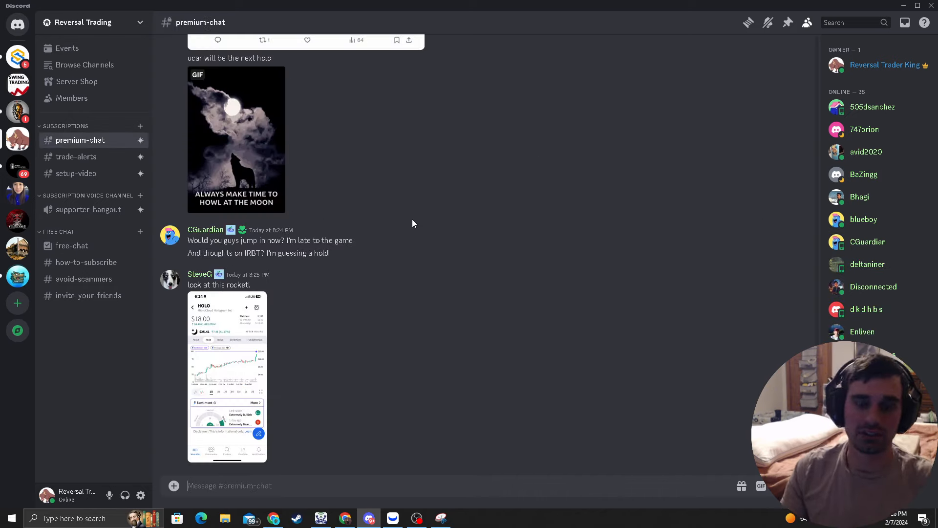